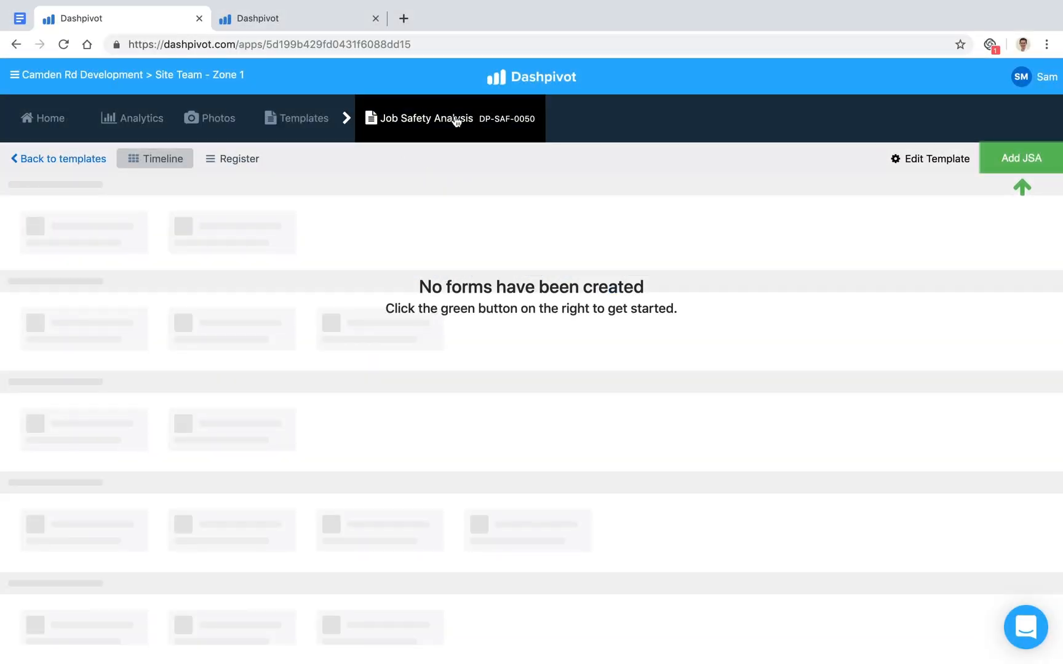
mouse_move(479, 207)
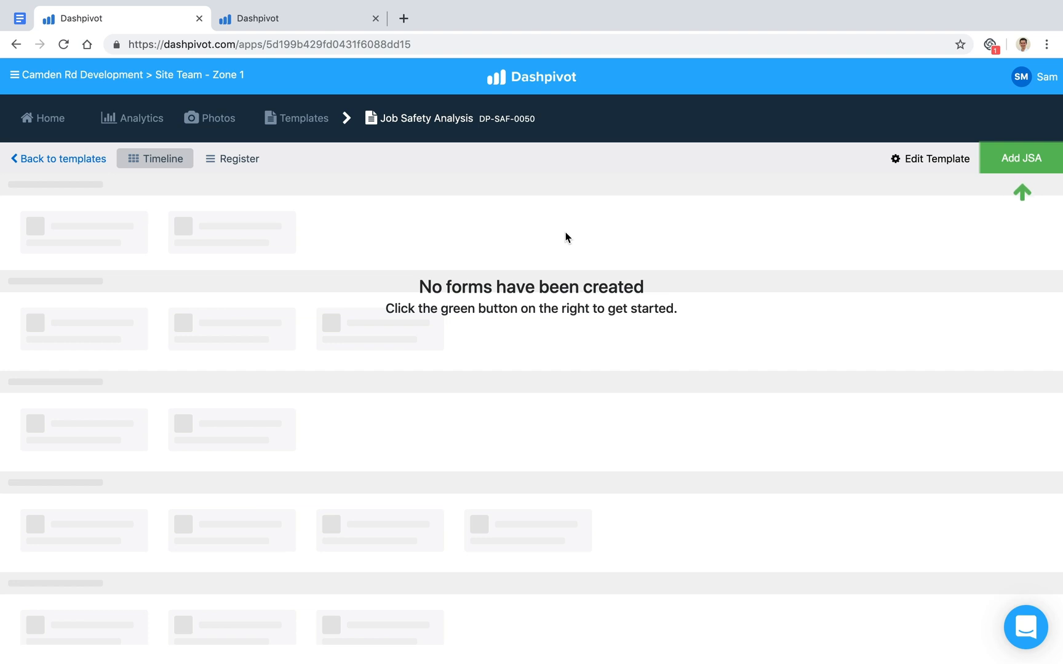
mouse_move(651, 246)
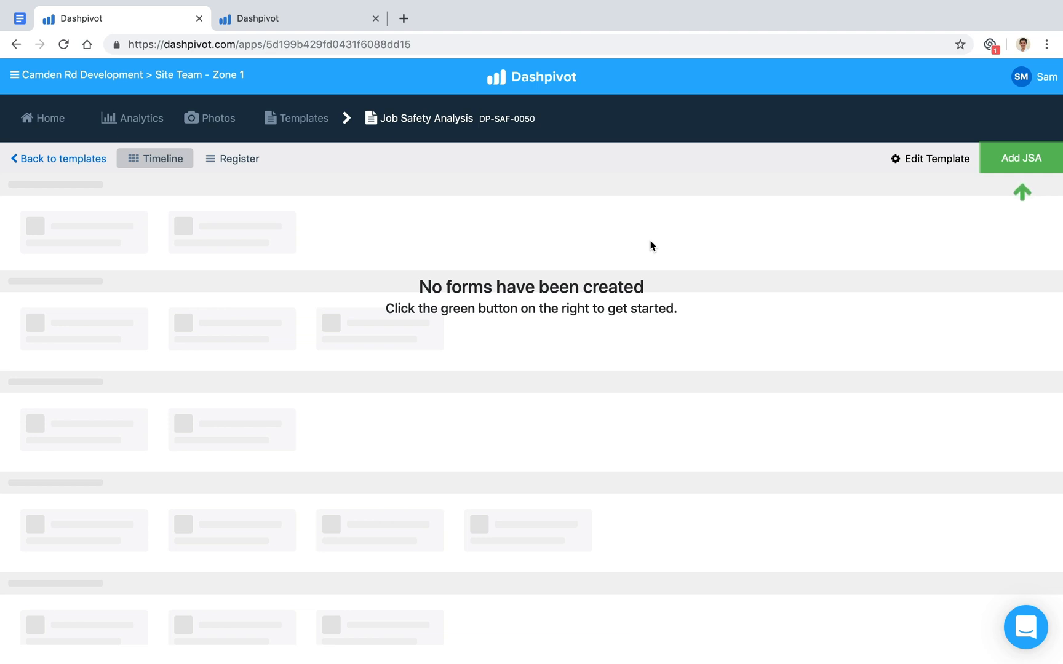
mouse_move(730, 228)
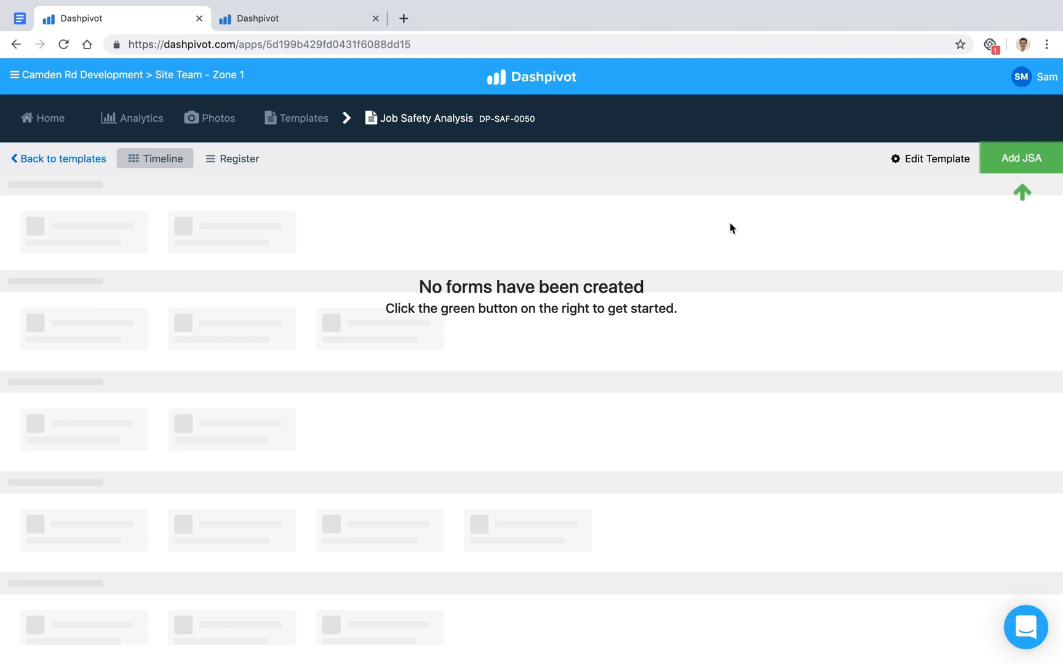
mouse_move(732, 201)
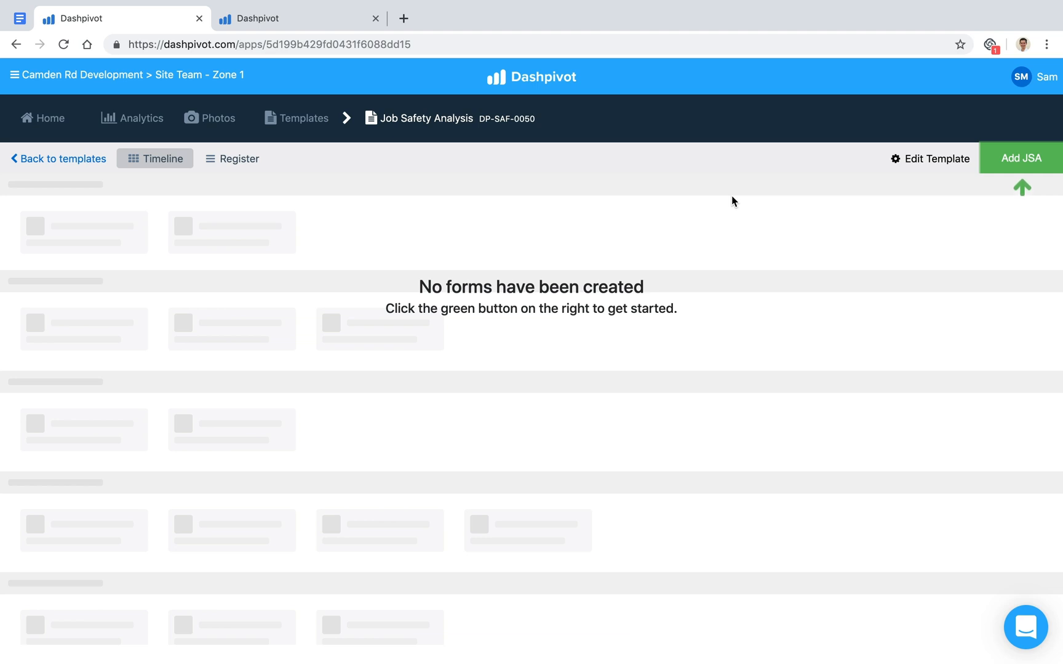
mouse_move(727, 171)
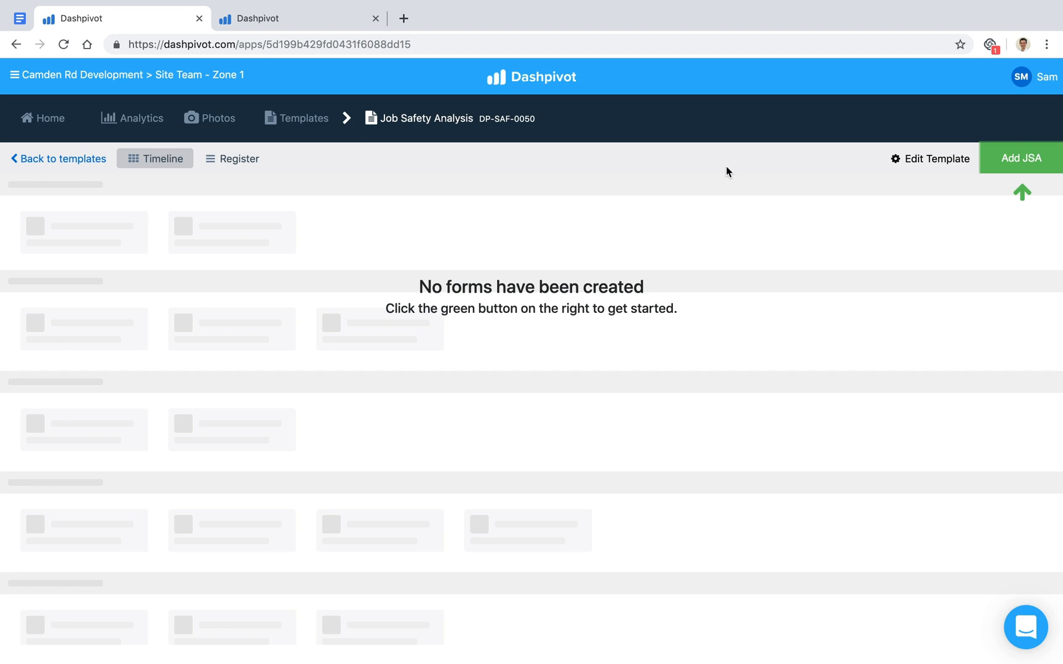
mouse_move(702, 185)
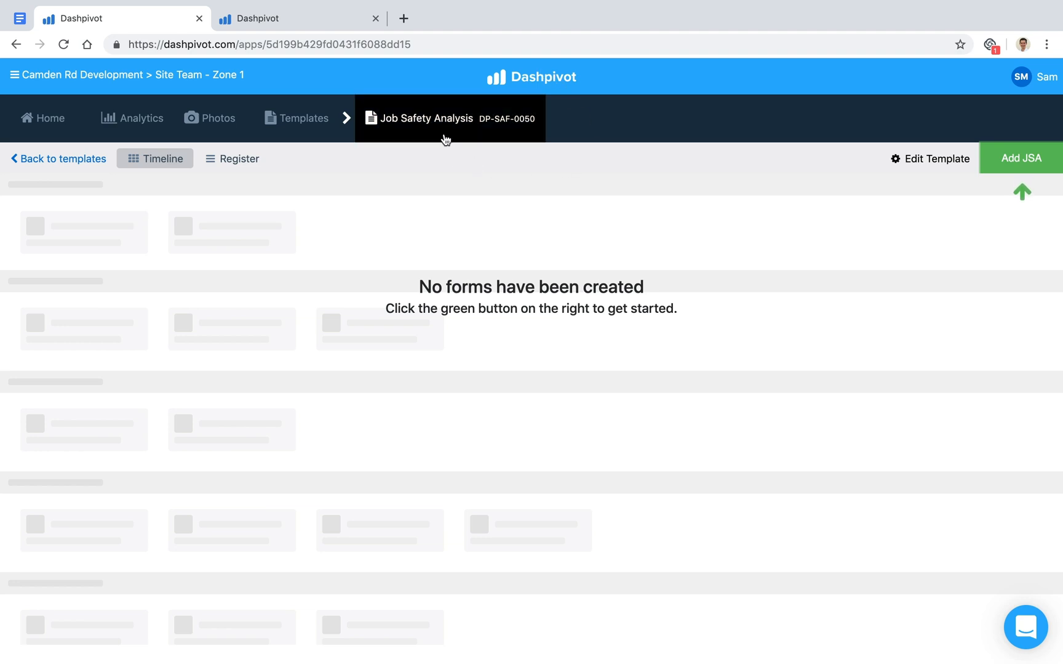
mouse_move(381, 129)
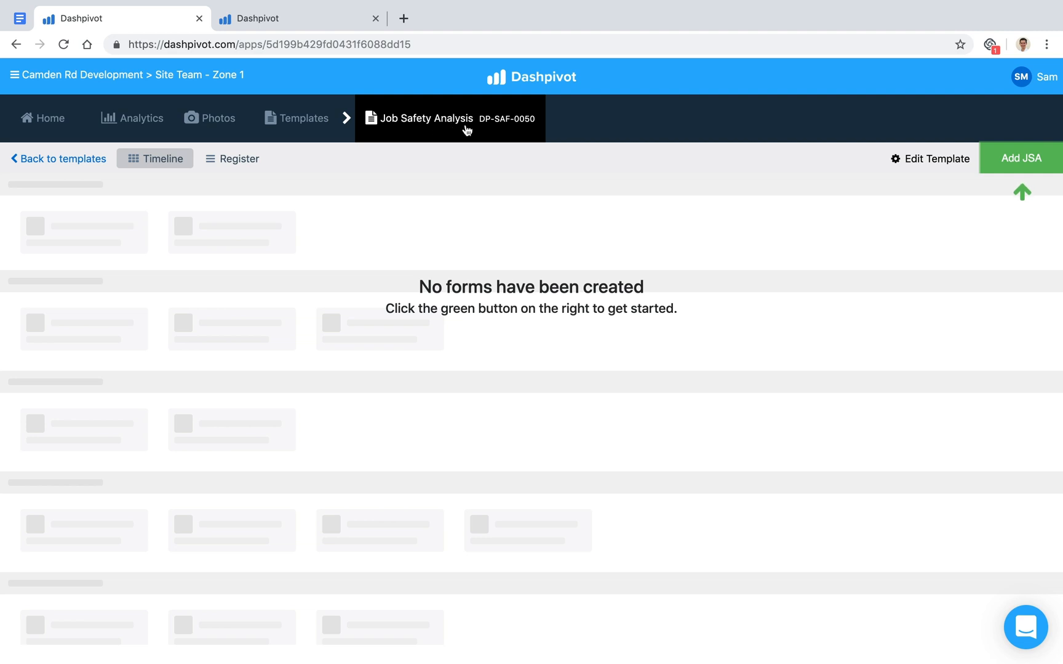
mouse_move(687, 239)
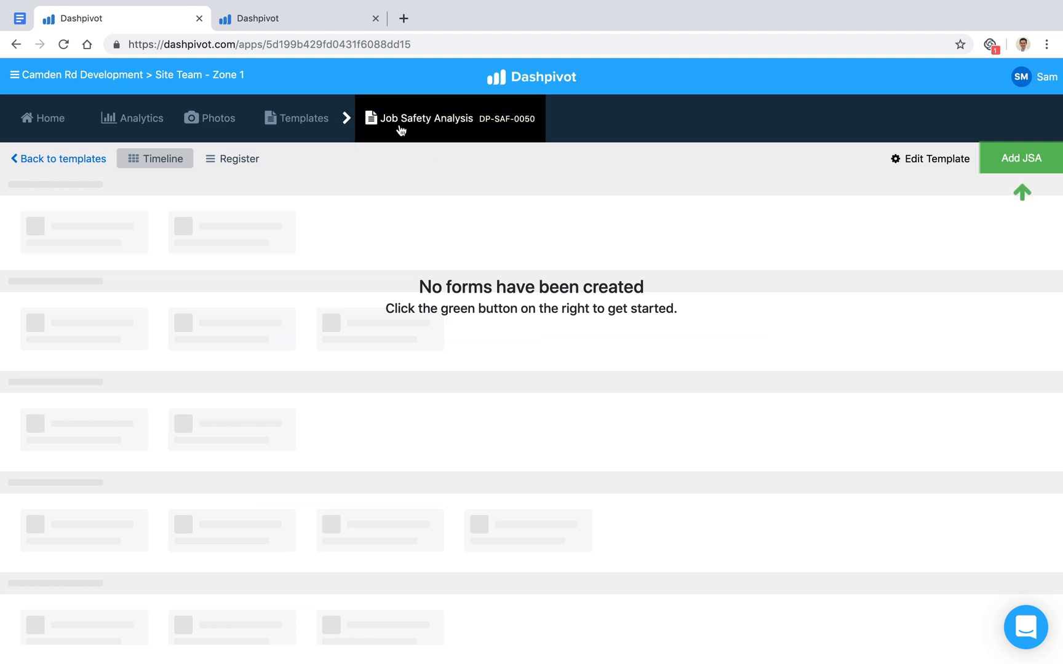
mouse_move(593, 247)
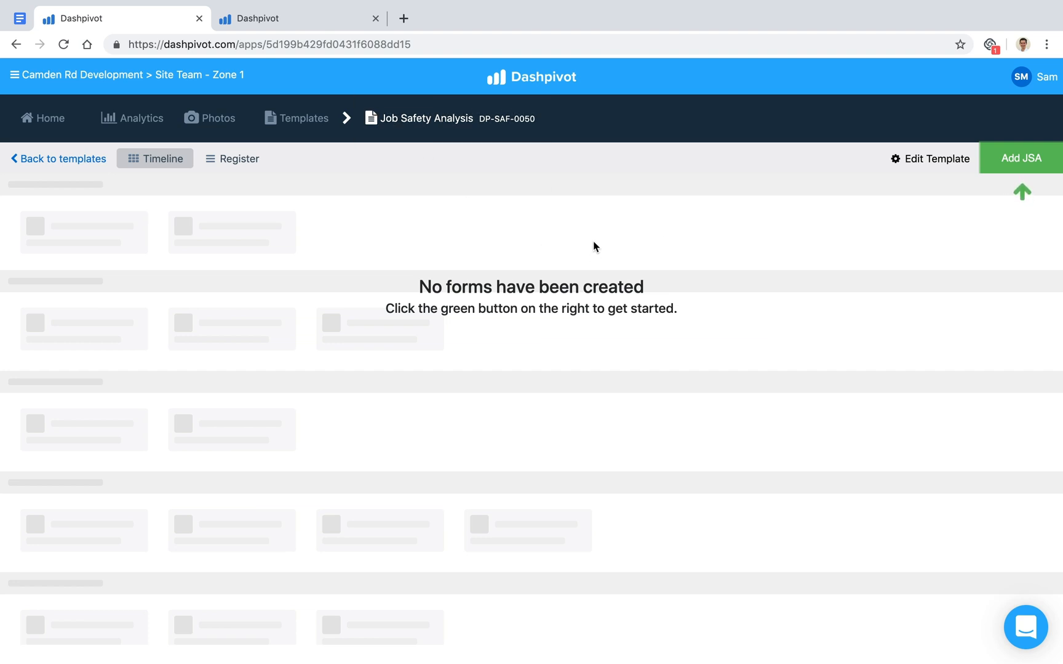
mouse_move(366, 346)
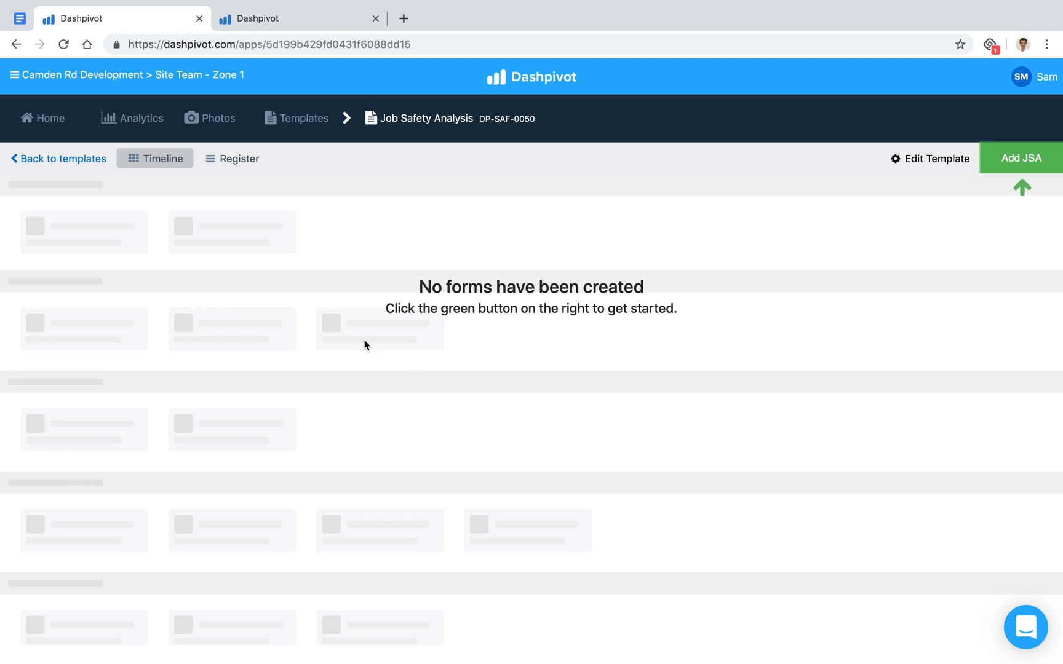
mouse_move(952, 188)
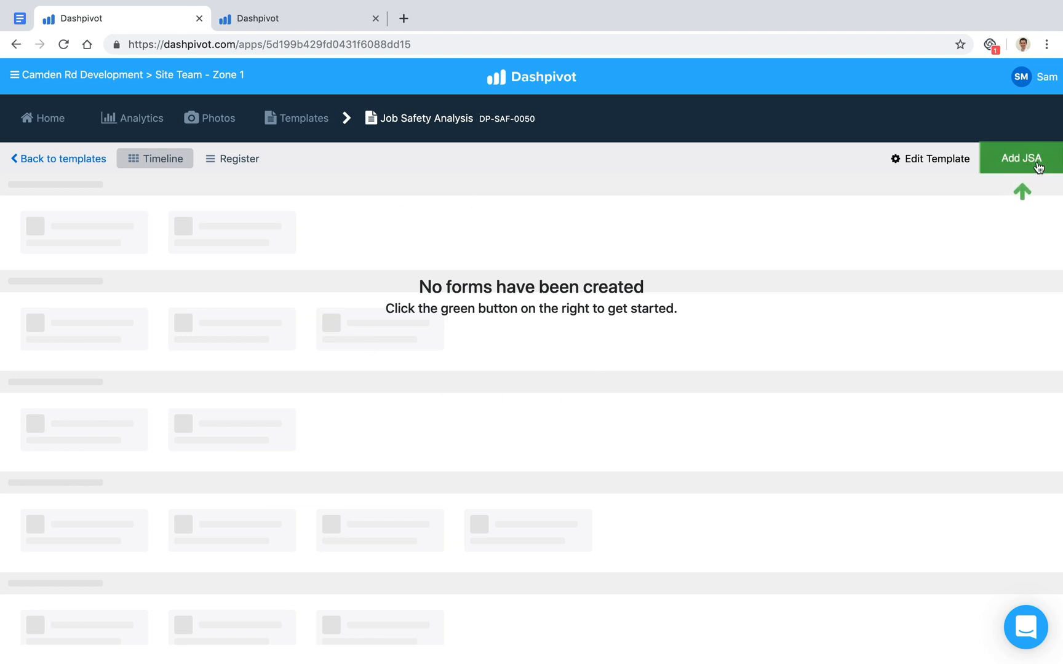
- Start a new JSA and set its creation date to 13 July 2019
click(1019, 159)
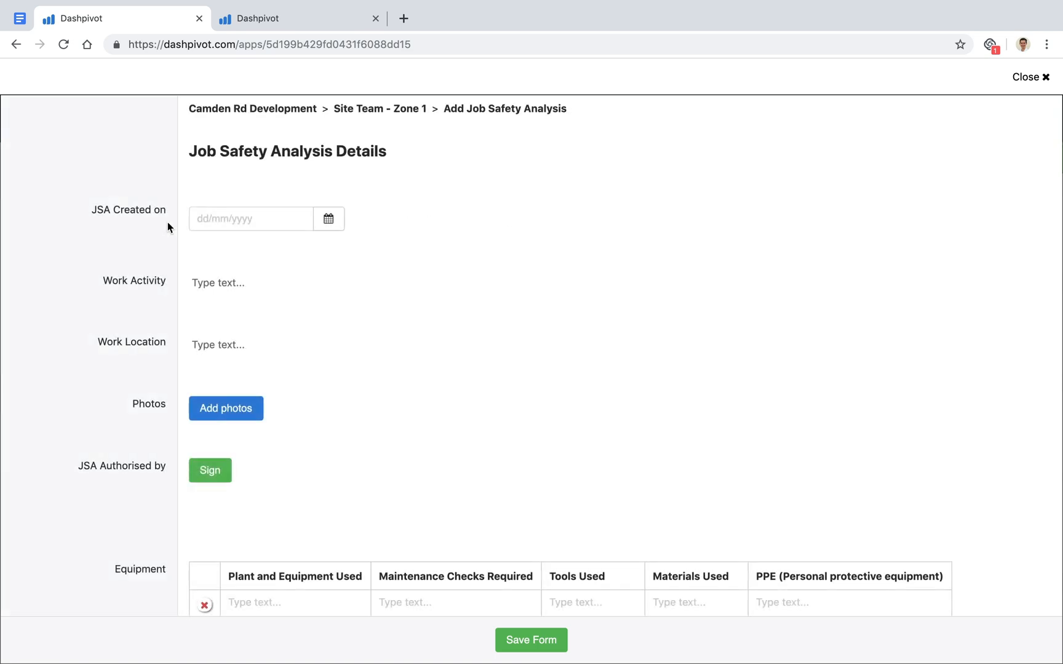
mouse_move(148, 237)
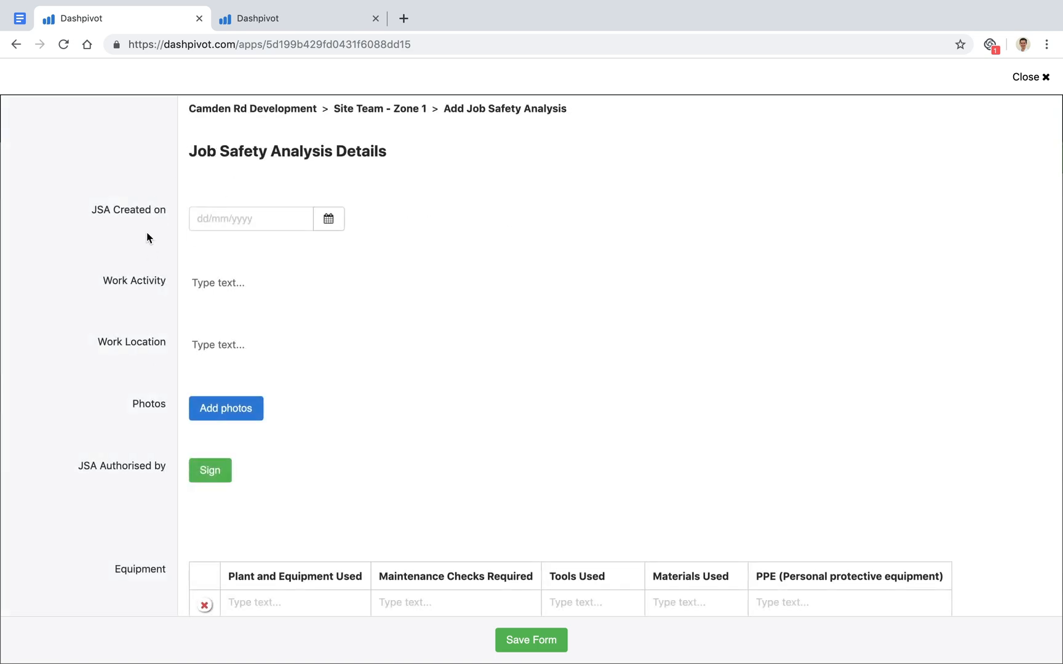
scroll(down, 3)
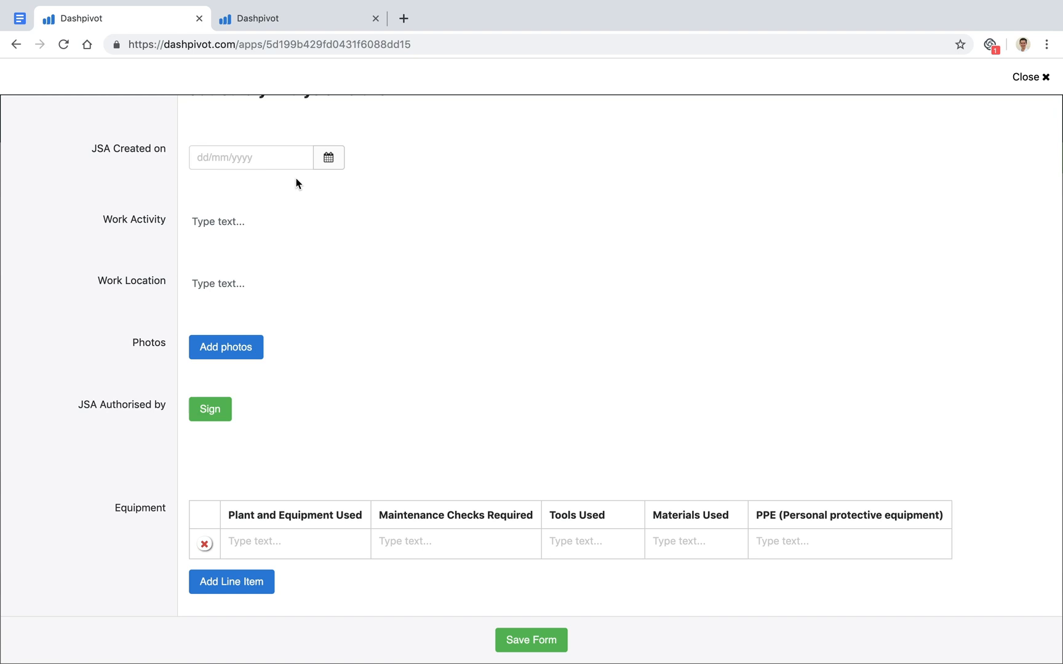
scroll(up, 3)
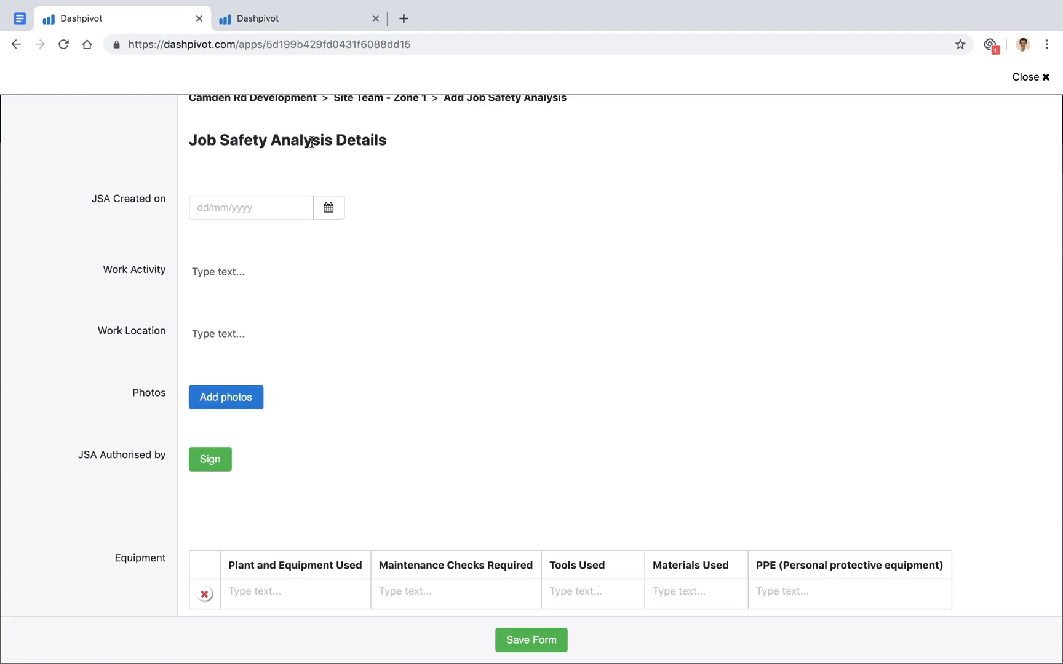
click(329, 207)
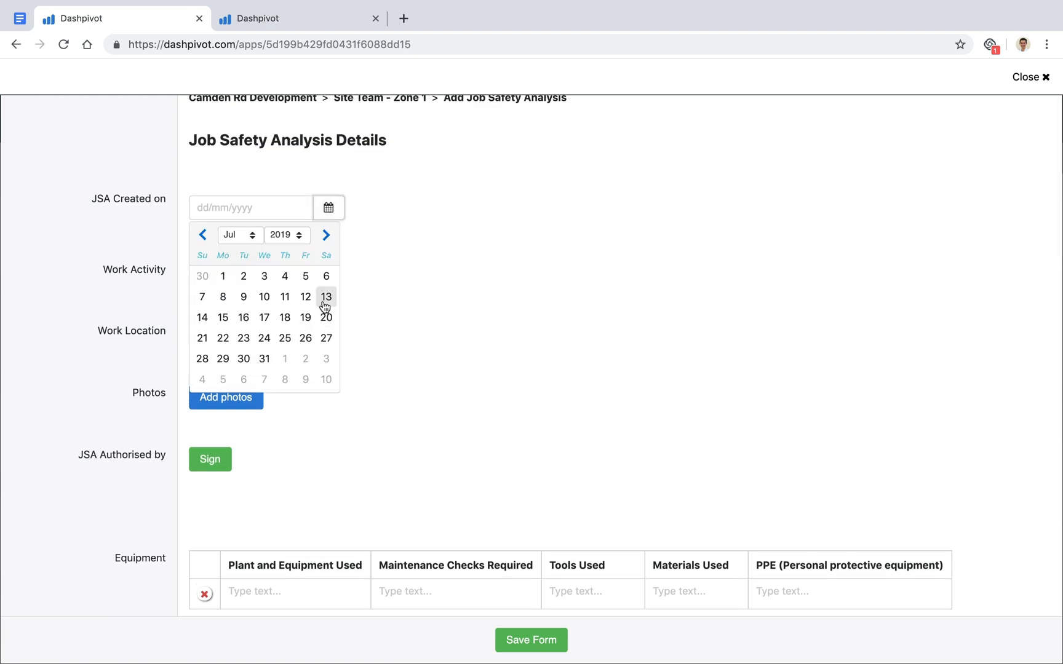
click(326, 296)
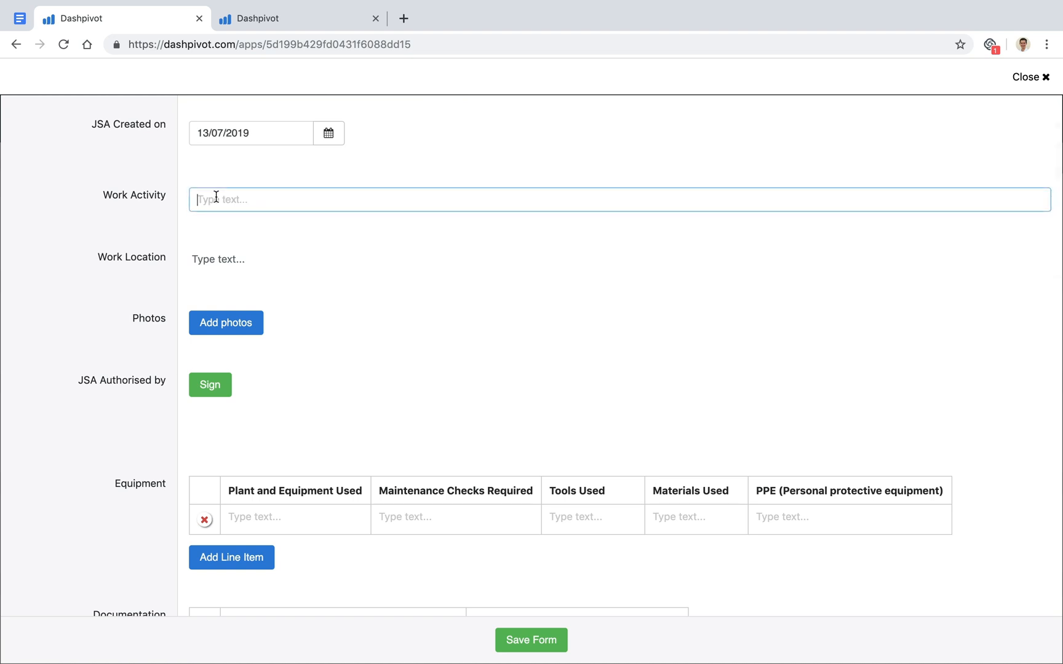
- Enter work activity 'Service locating' and work location 'Zone B'
text(Service locating)
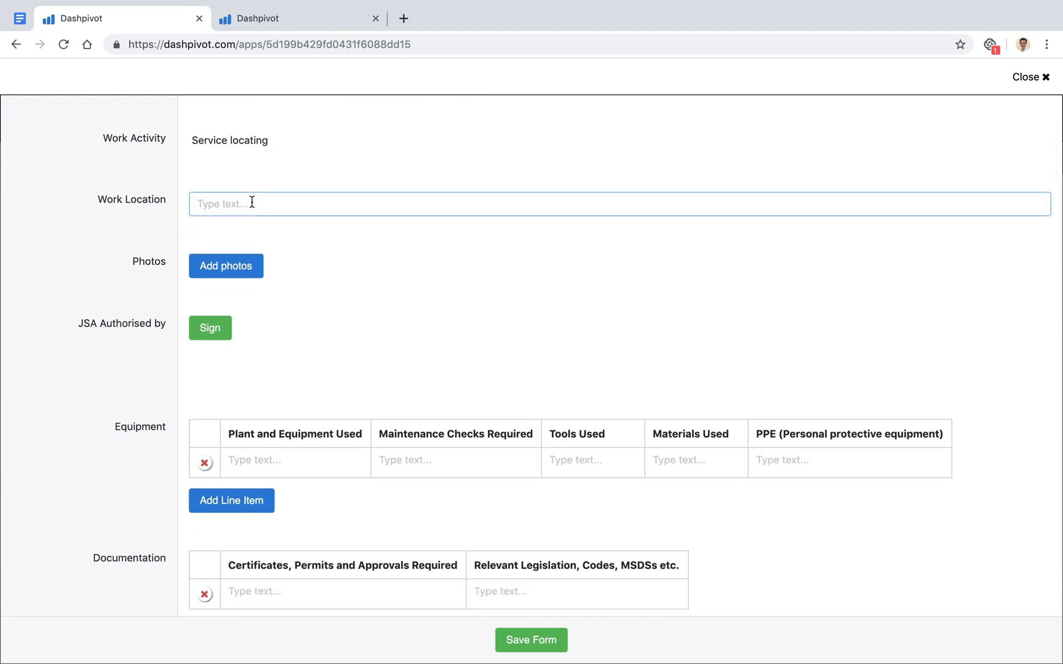
text(Zone B)
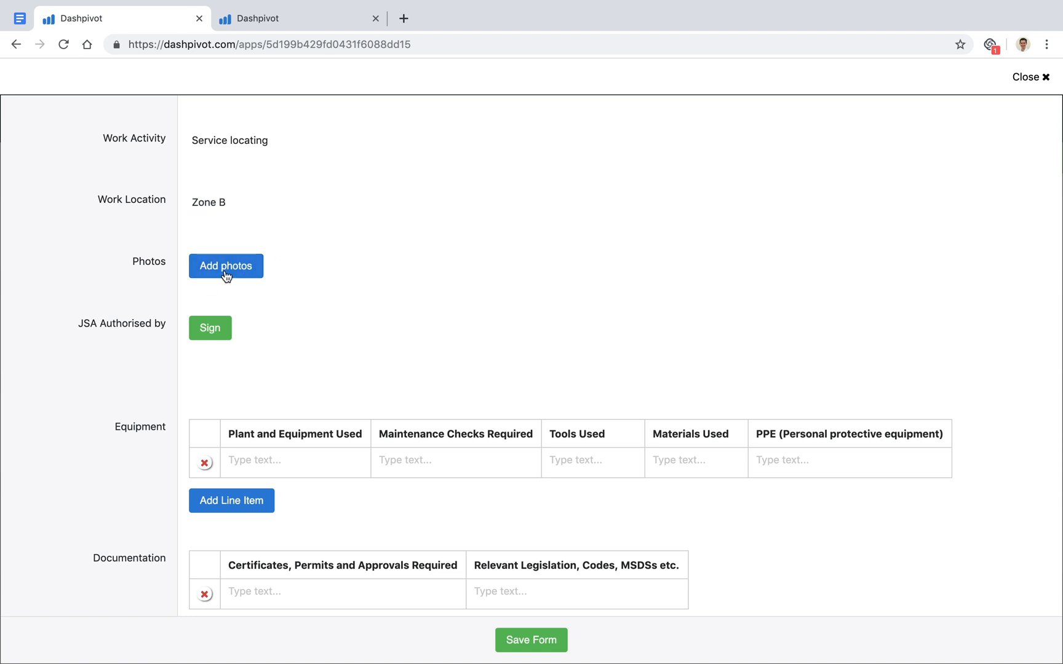
- Attach a newly captured site photo of the ground to the JSA
click(225, 266)
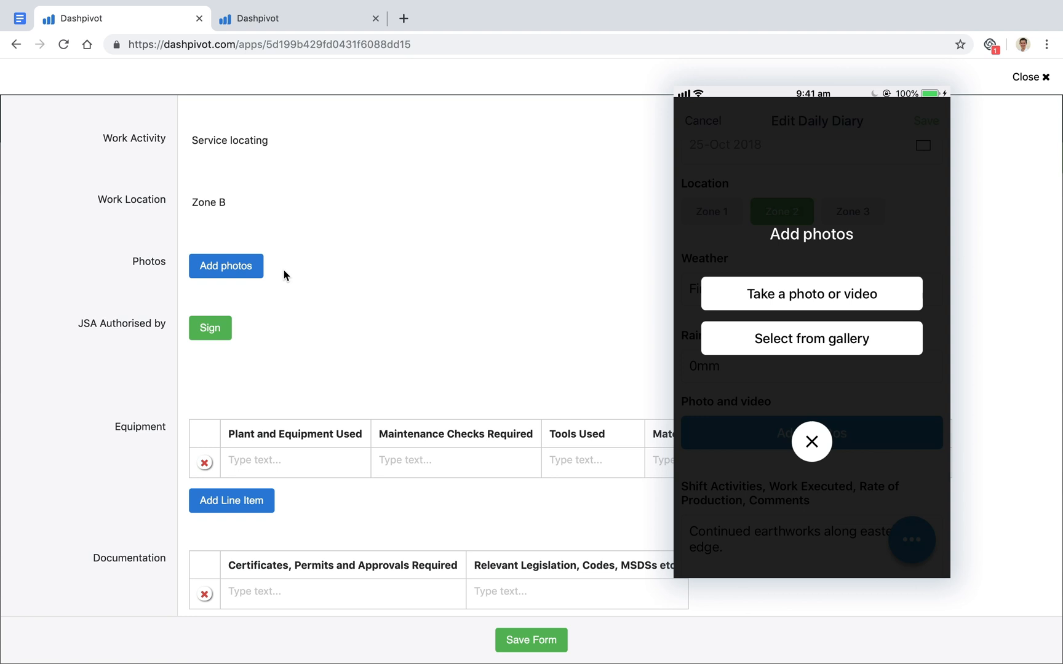
click(811, 294)
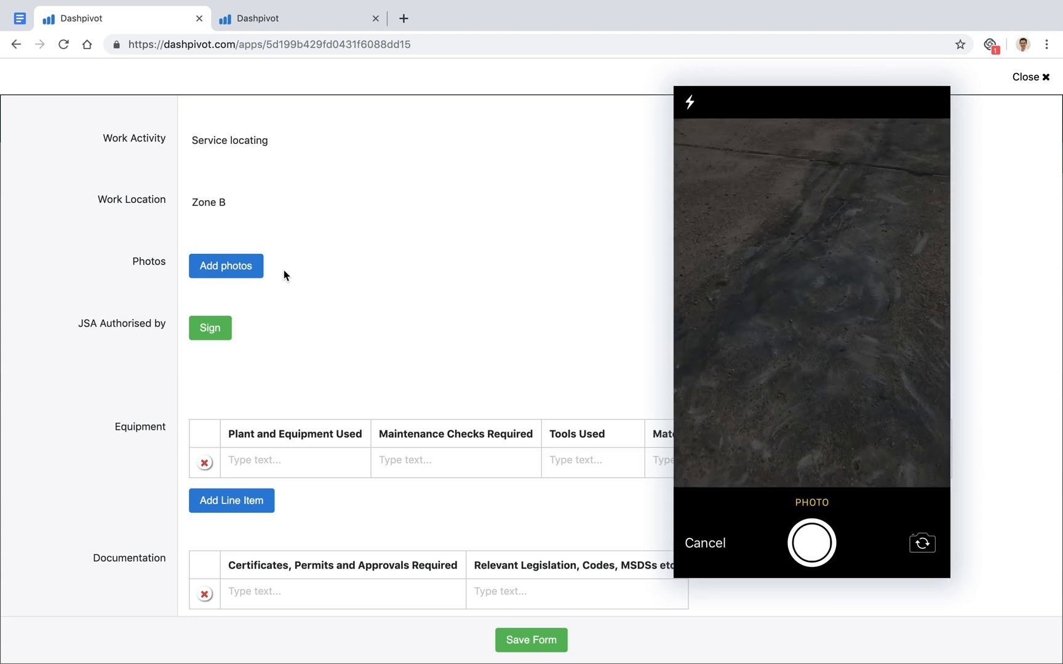
click(811, 544)
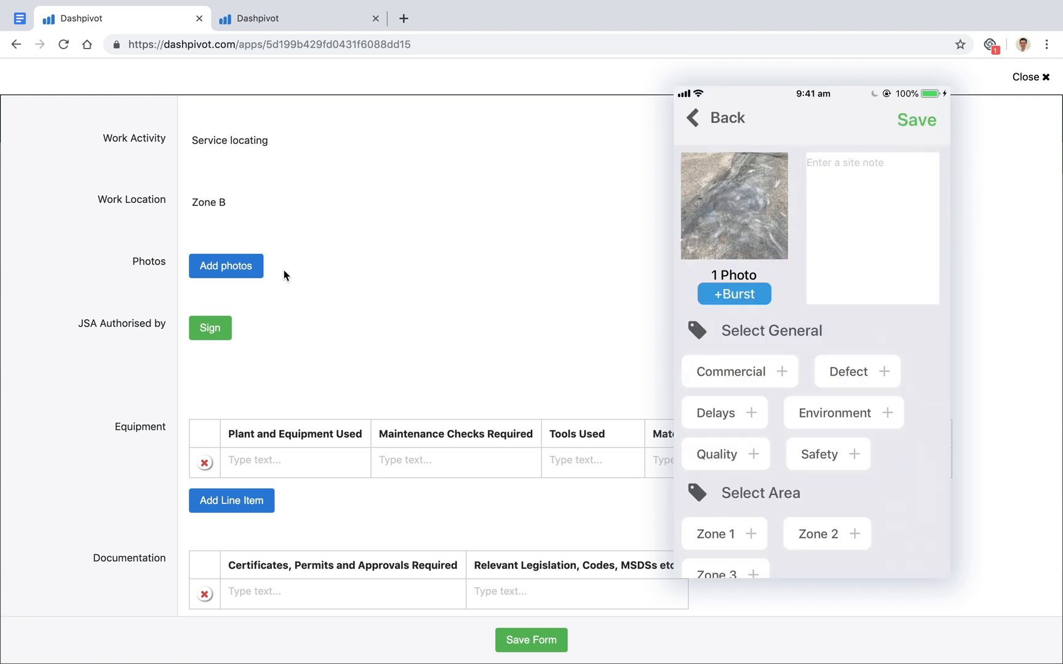
- Add a site note describing scuff marks on the concrete
text(Scuf)
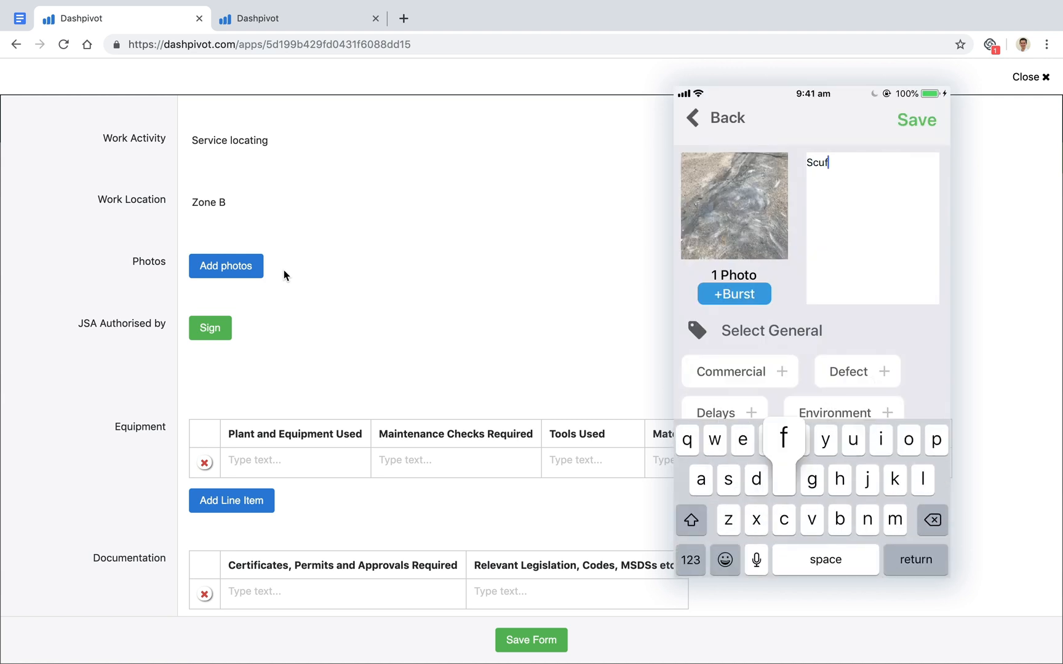
text(f marke)
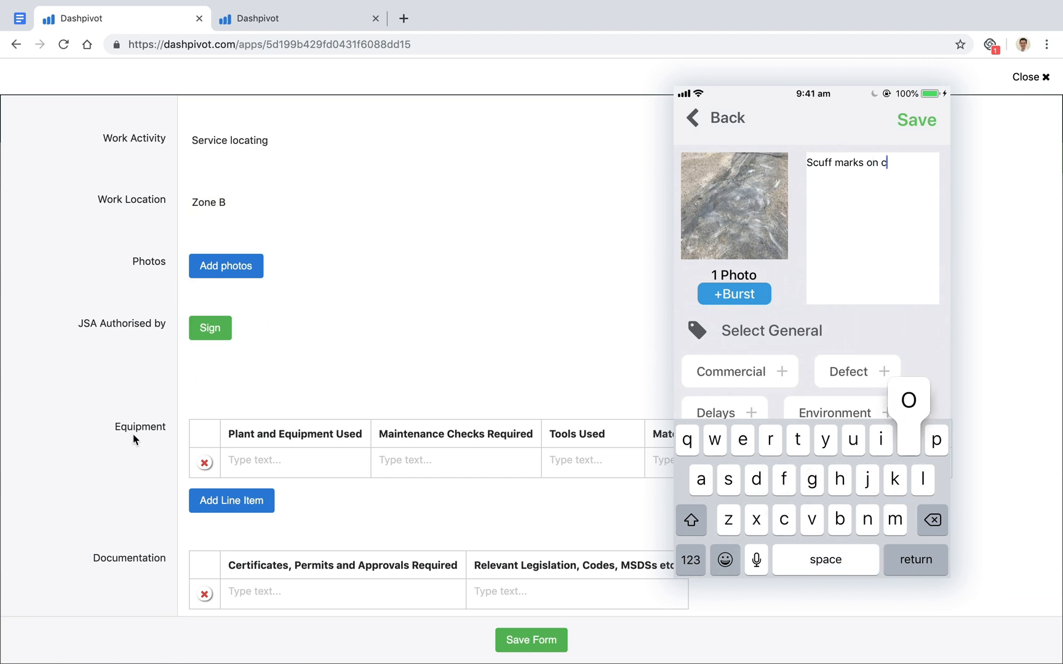
text(oncrete)
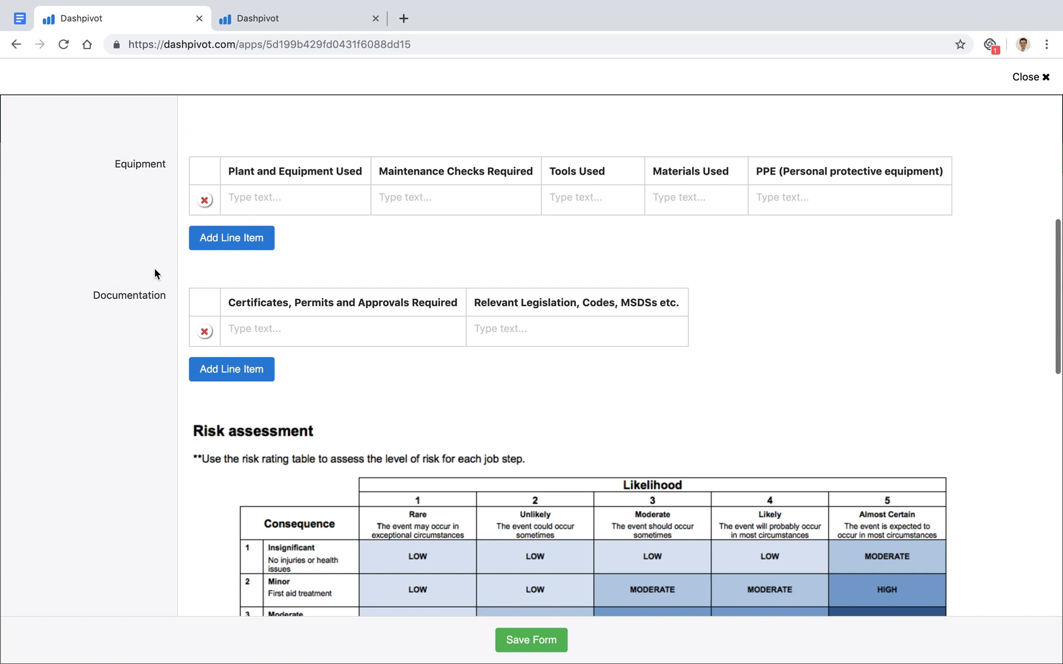
scroll(down, 3)
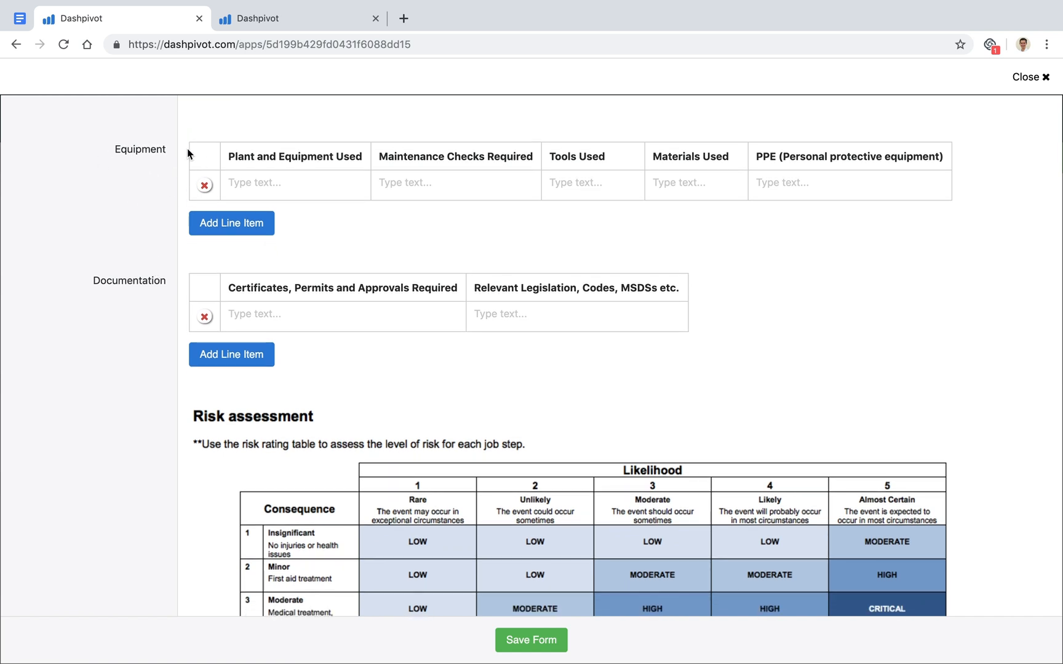
scroll(down, 3)
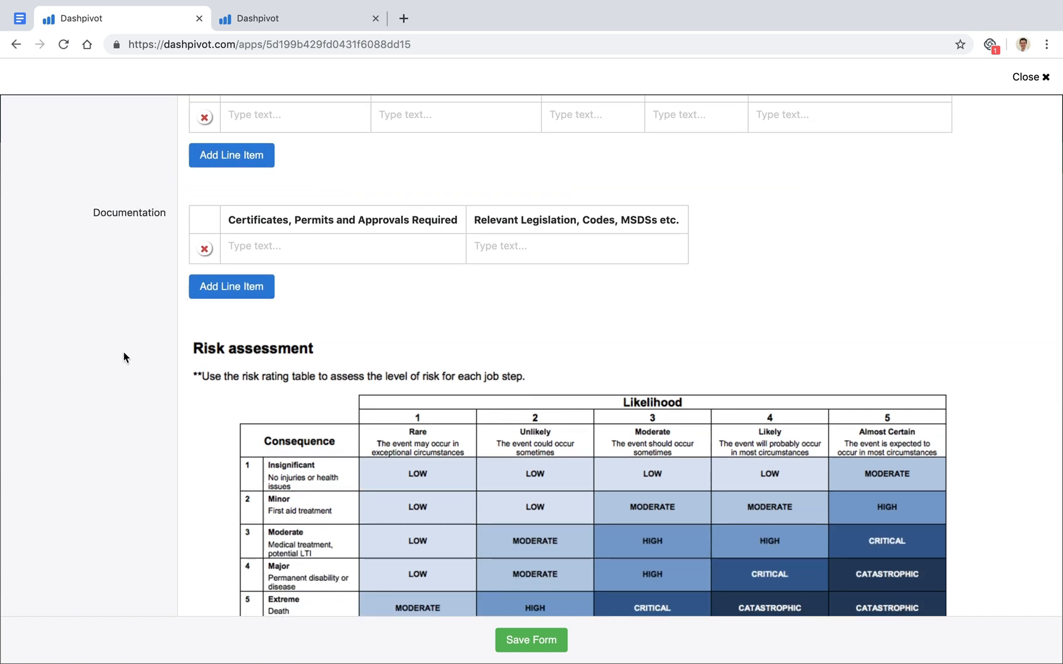
scroll(down, 3)
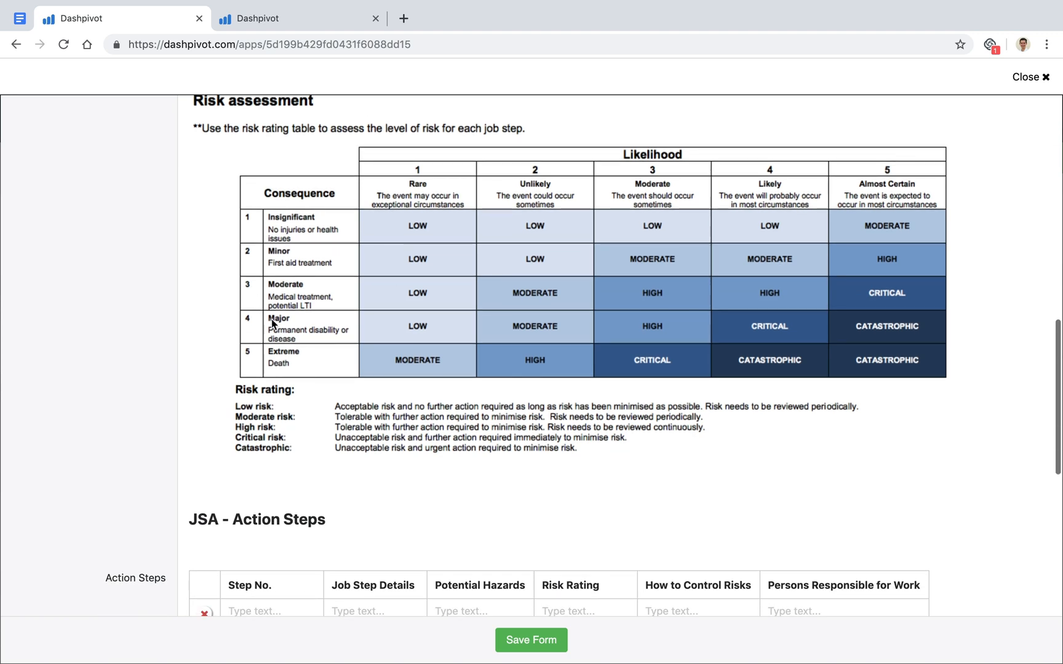
mouse_move(198, 471)
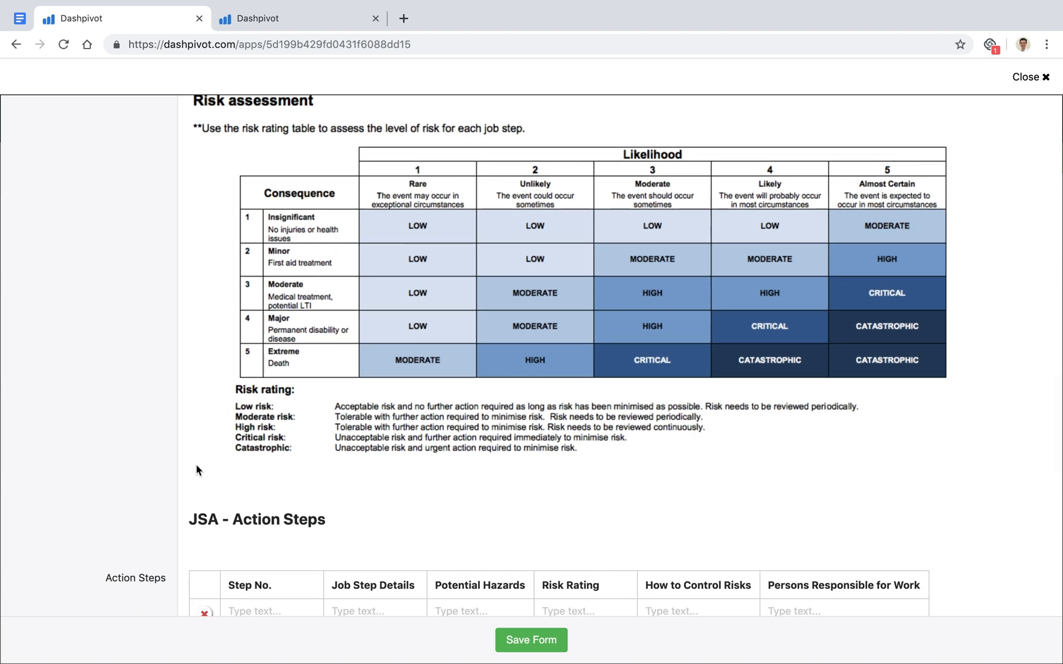
scroll(down, 3)
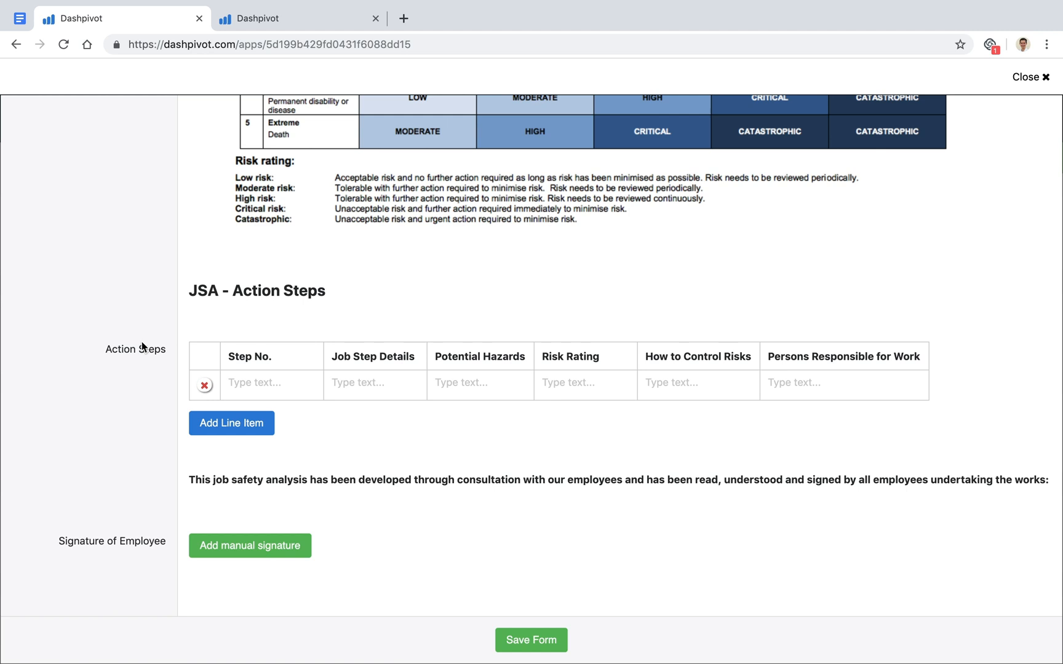
mouse_move(326, 407)
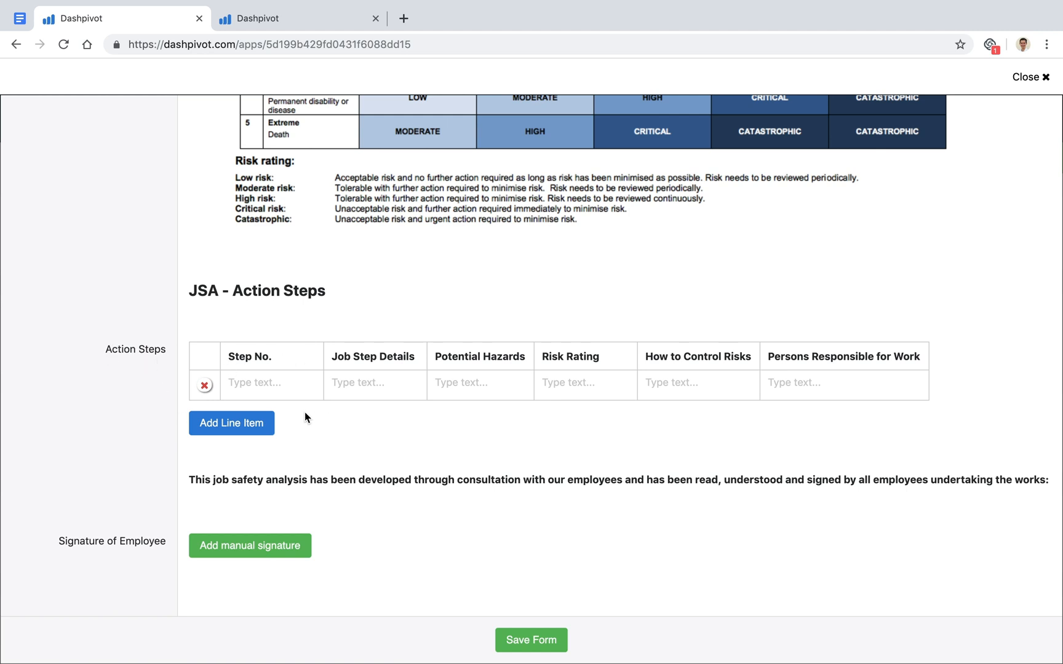
- Add Action Steps rows and number the Step No. column 1 to 4
click(230, 423)
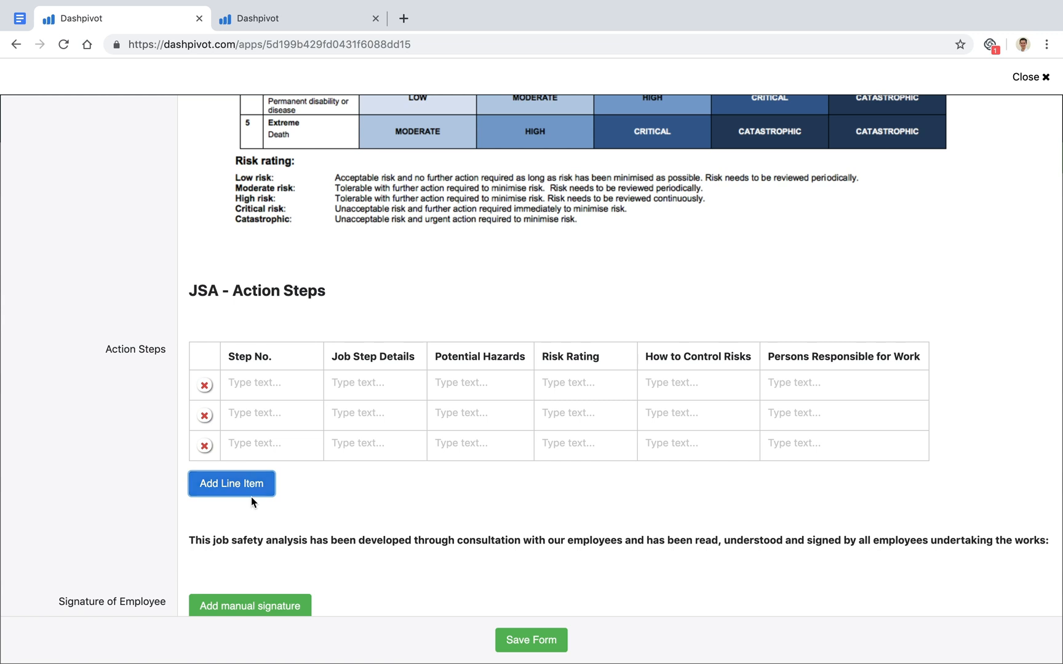
click(231, 484)
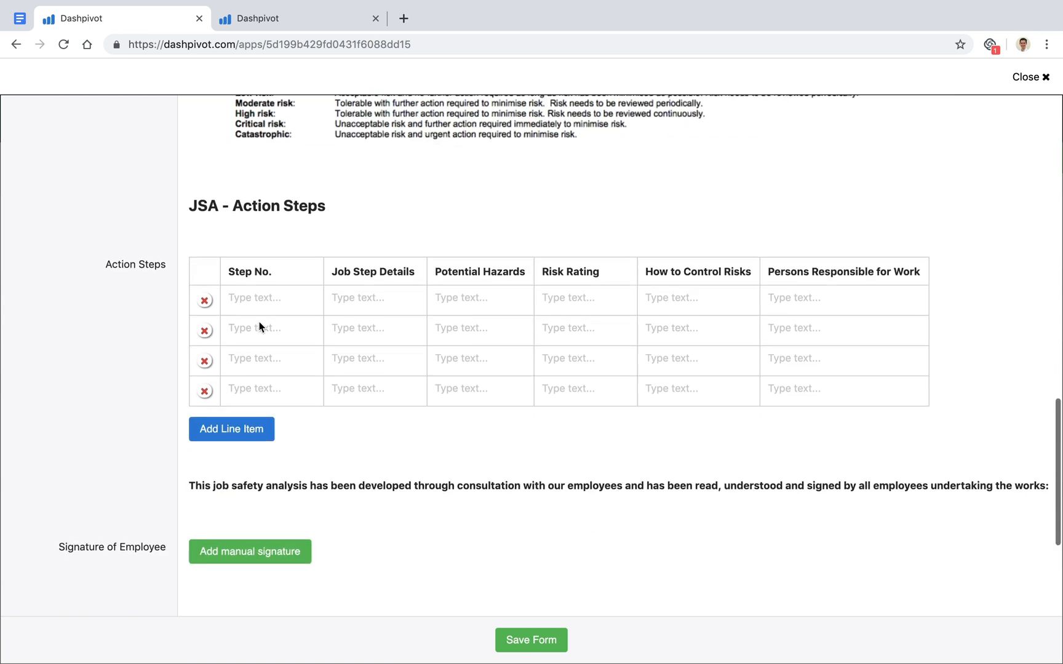
text(2)
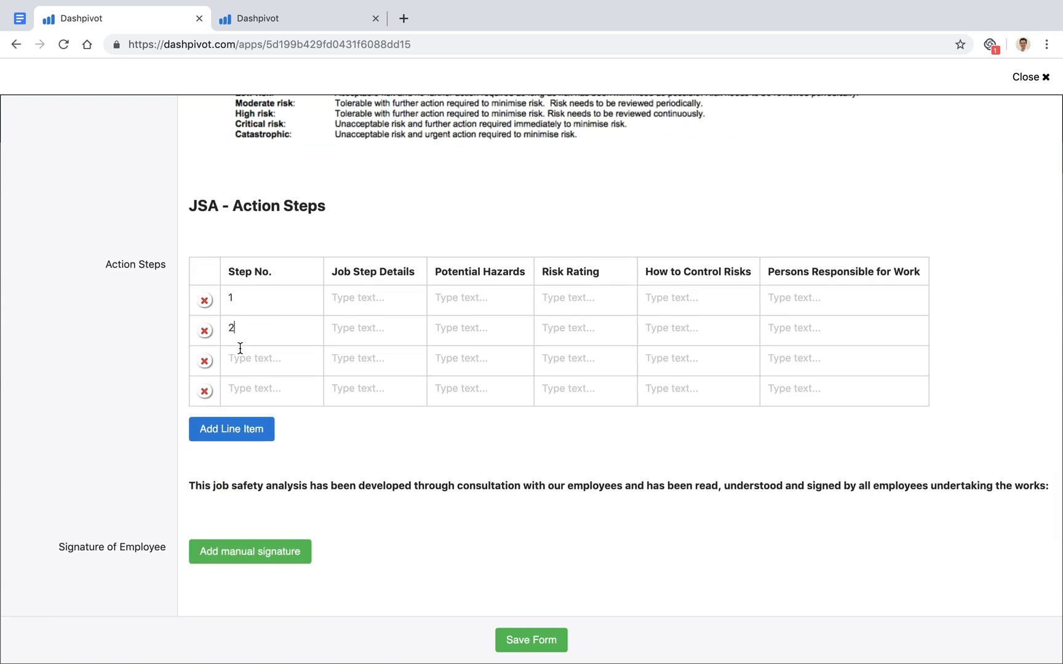
click(231, 430)
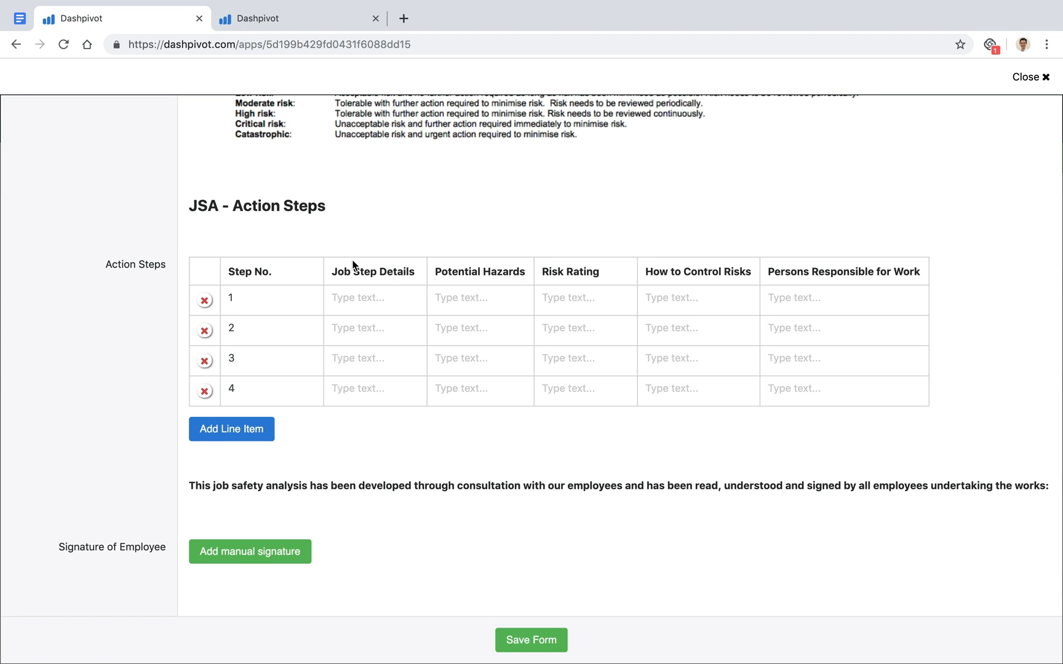
mouse_move(578, 284)
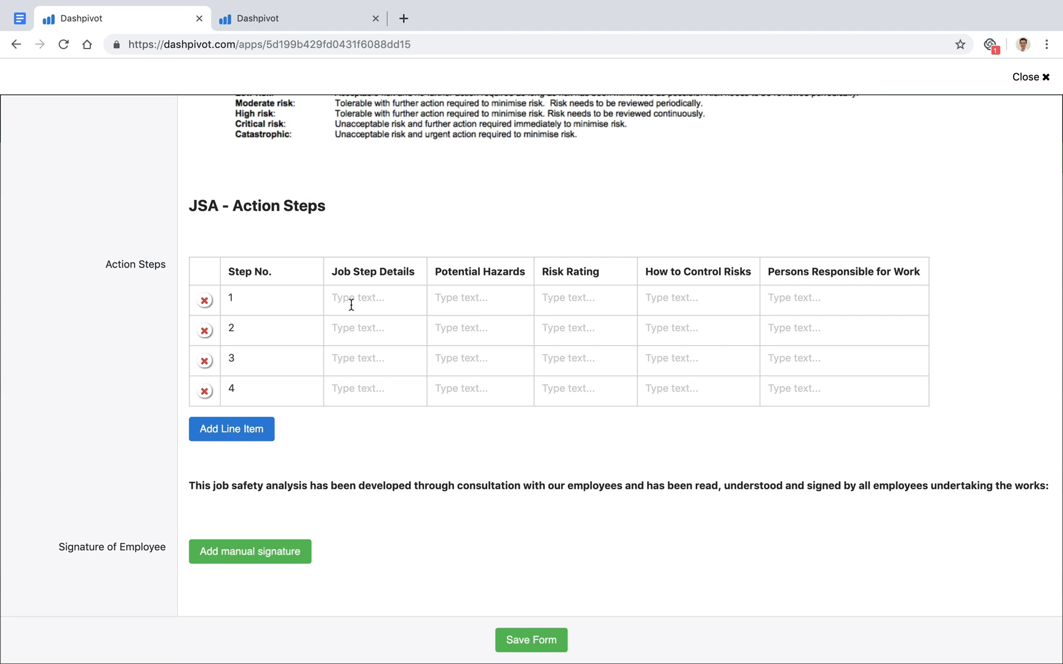
mouse_move(476, 317)
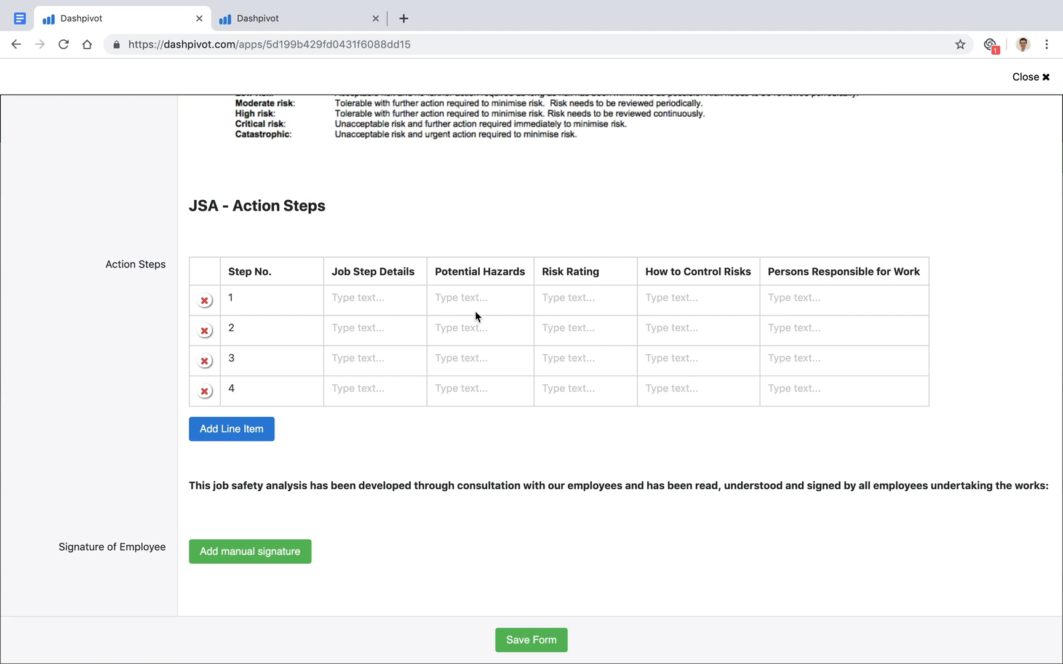
scroll(up, 3)
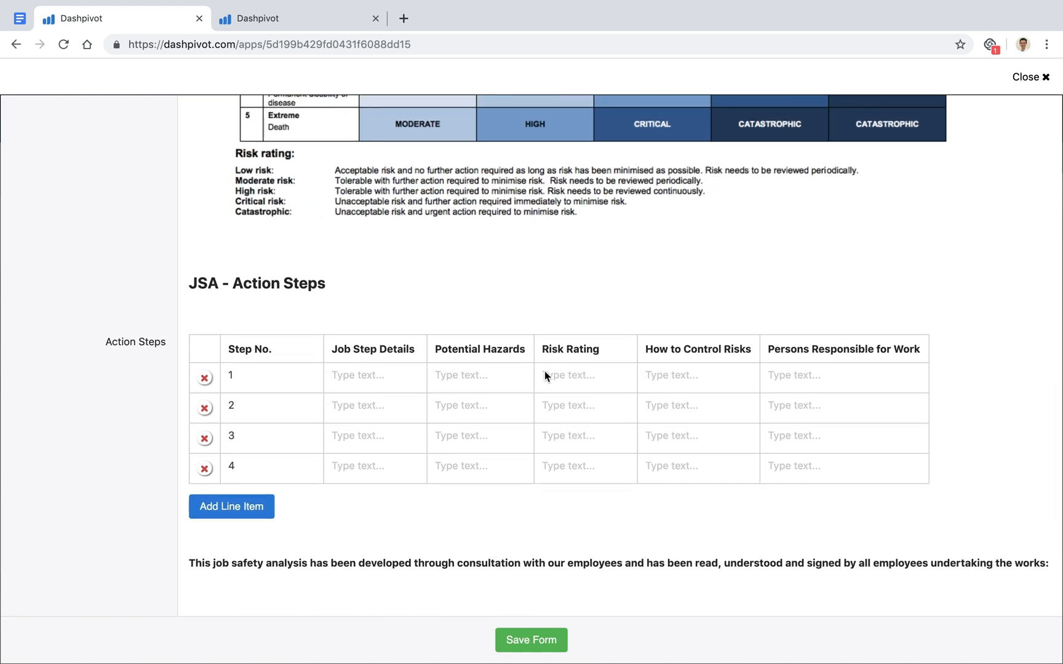
mouse_move(666, 343)
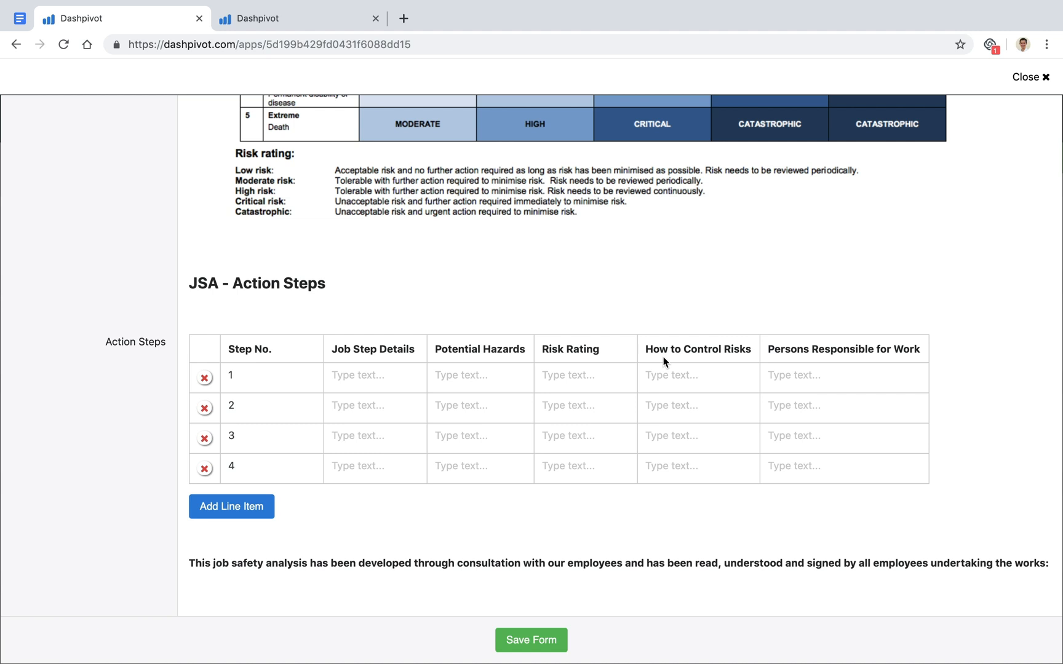
mouse_move(684, 341)
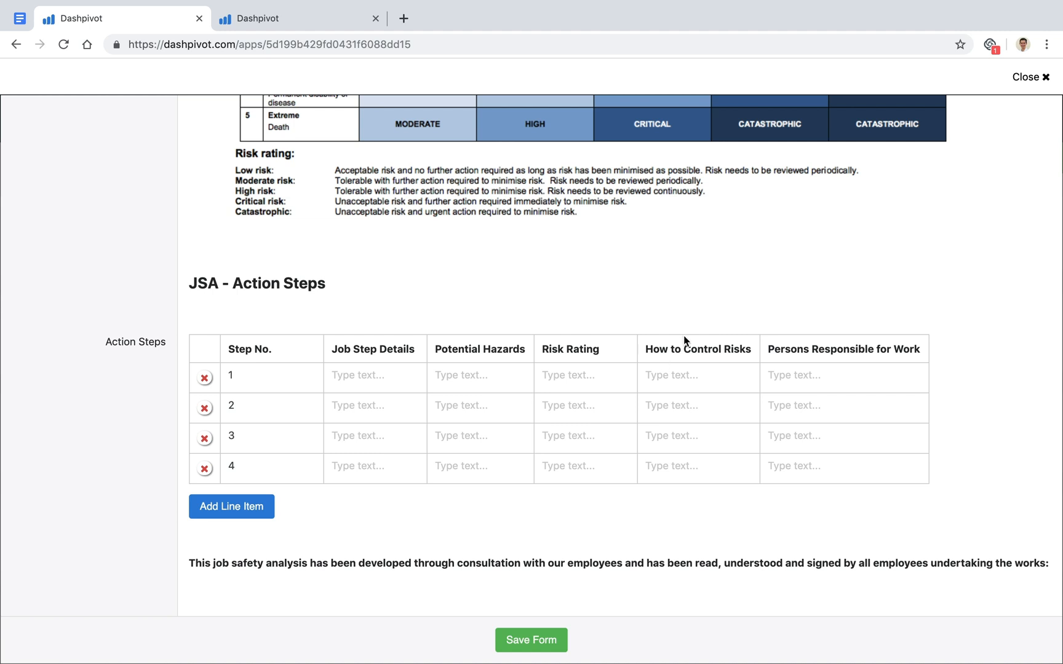
scroll(down, 3)
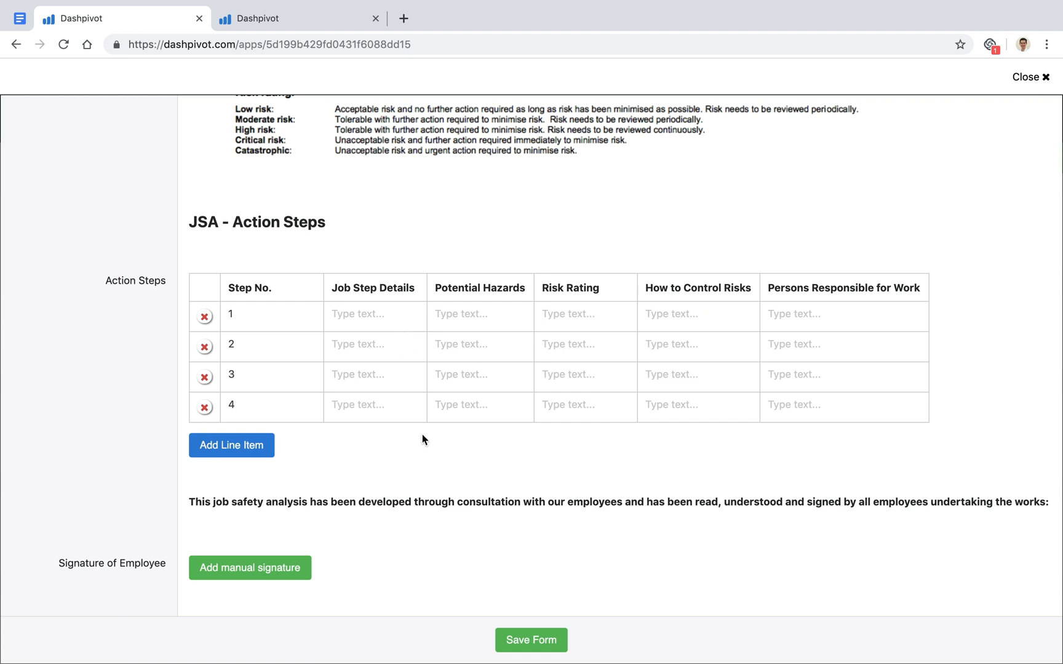
scroll(down, 3)
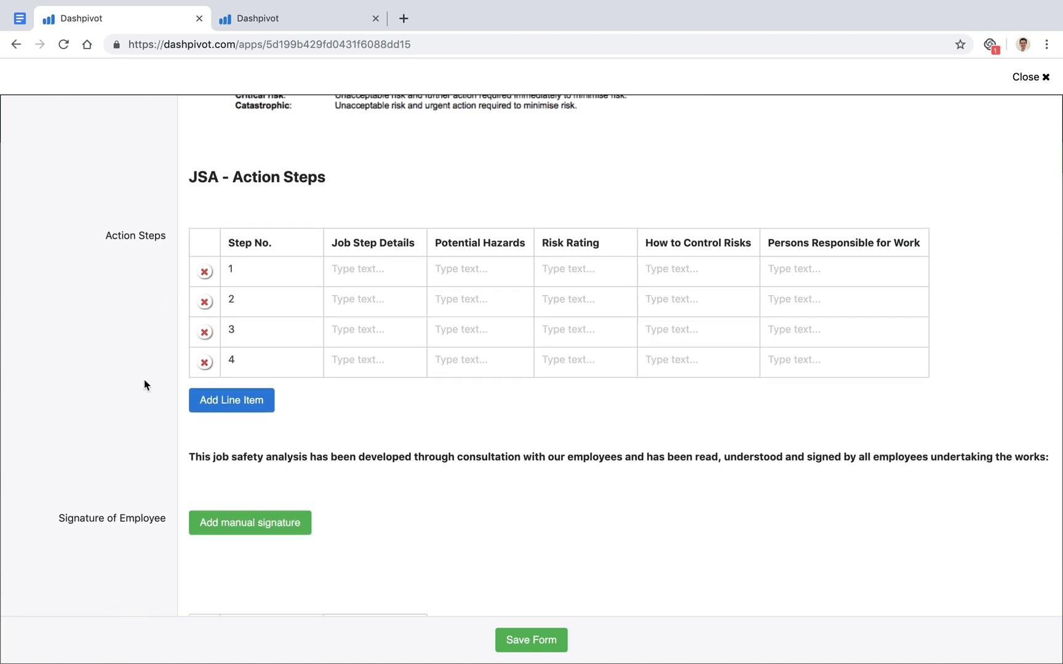
- Add a manual employee signature for Smith of ABC Contractors and sign it
scroll(down, 3)
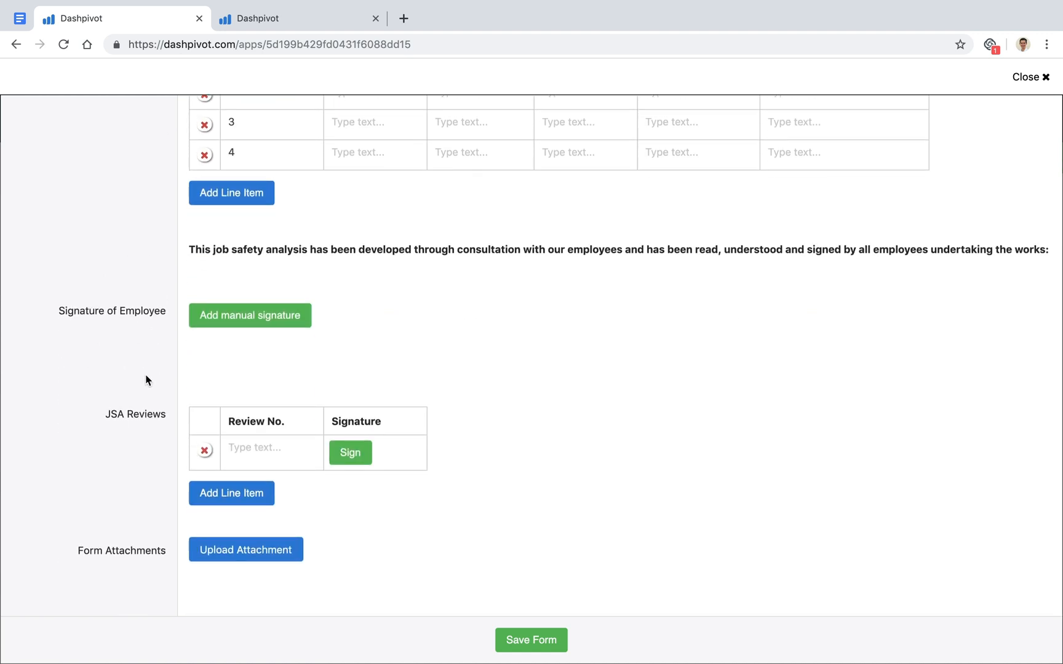
mouse_move(65, 314)
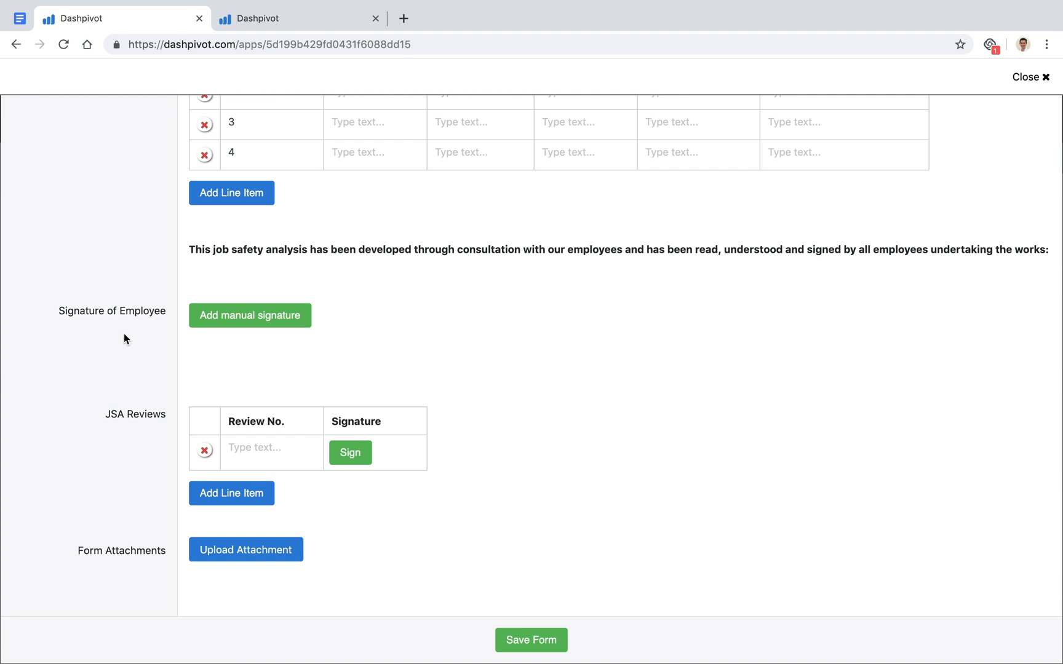
mouse_move(134, 345)
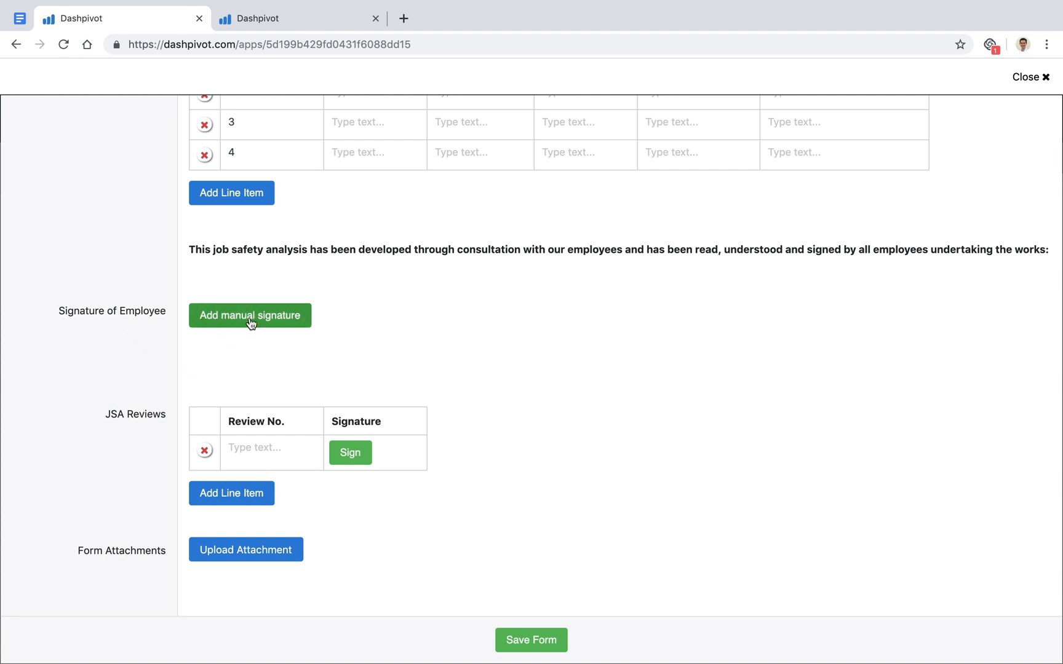
click(250, 315)
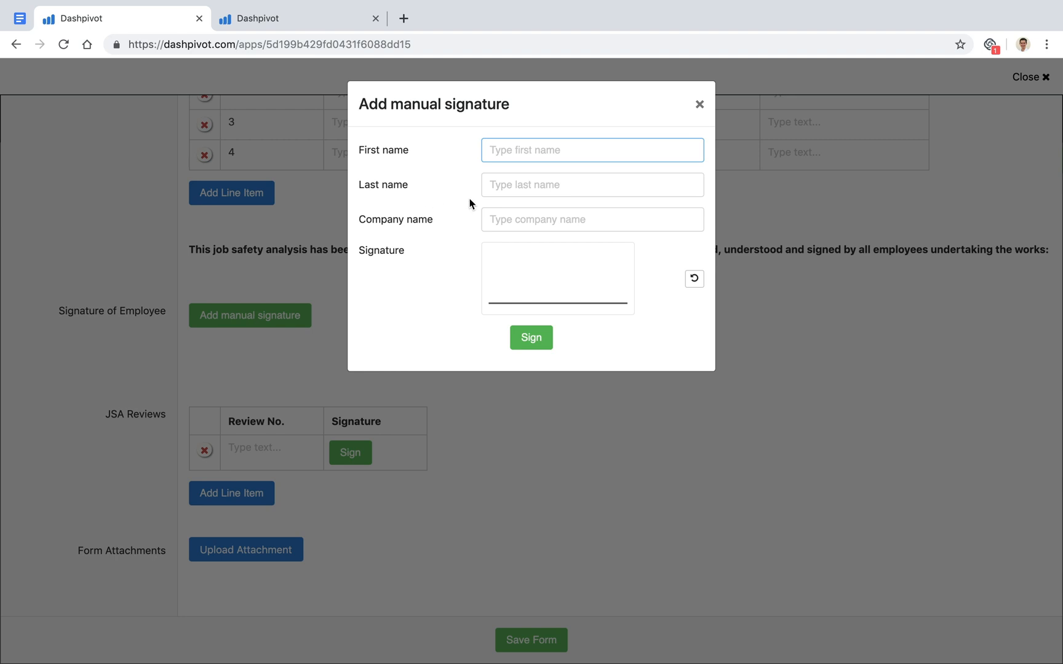
text(Sm)
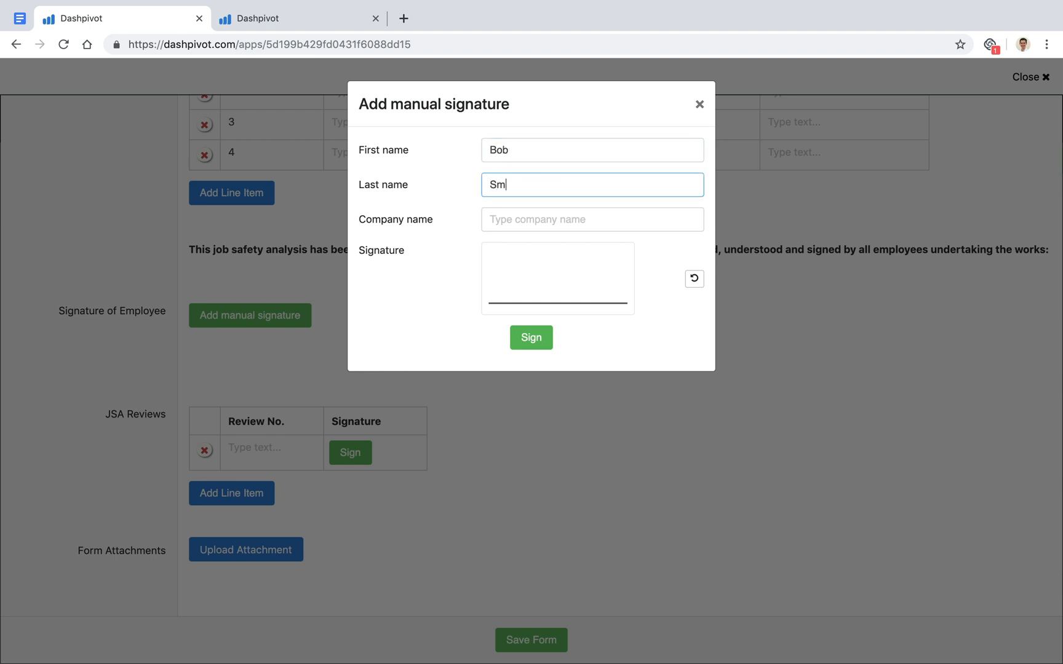
text(ith)
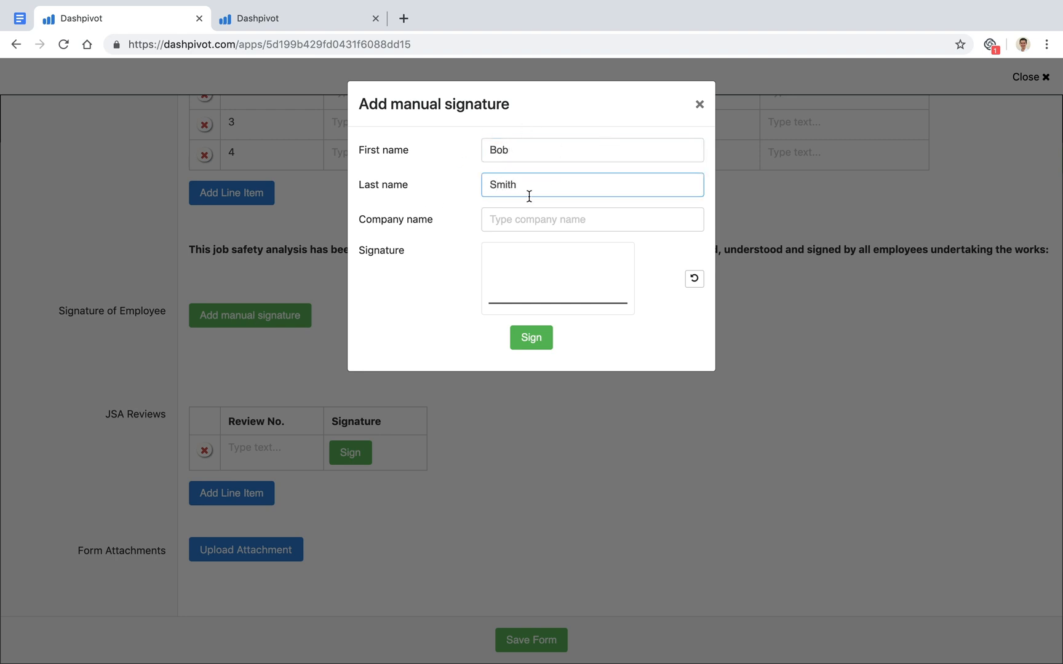
click(591, 219)
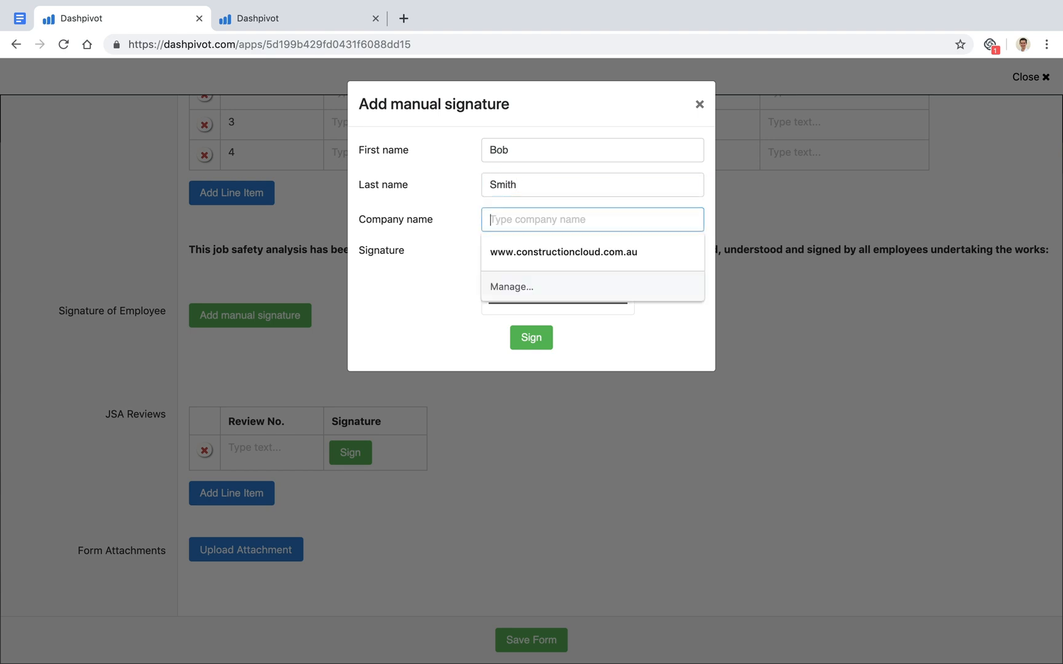
text(ABC Contractors)
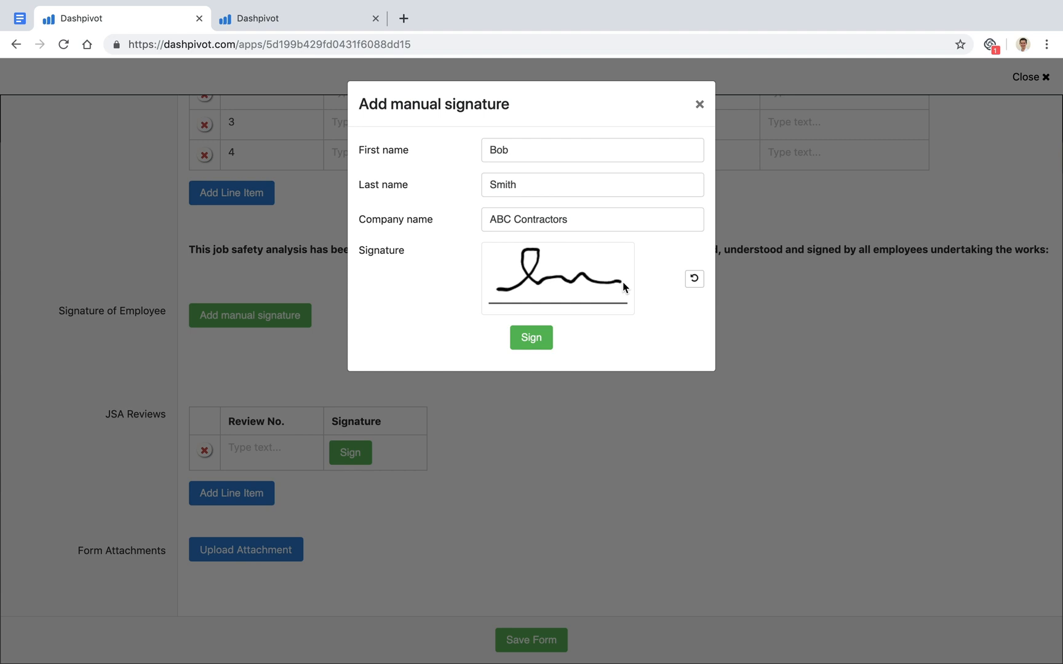
click(531, 338)
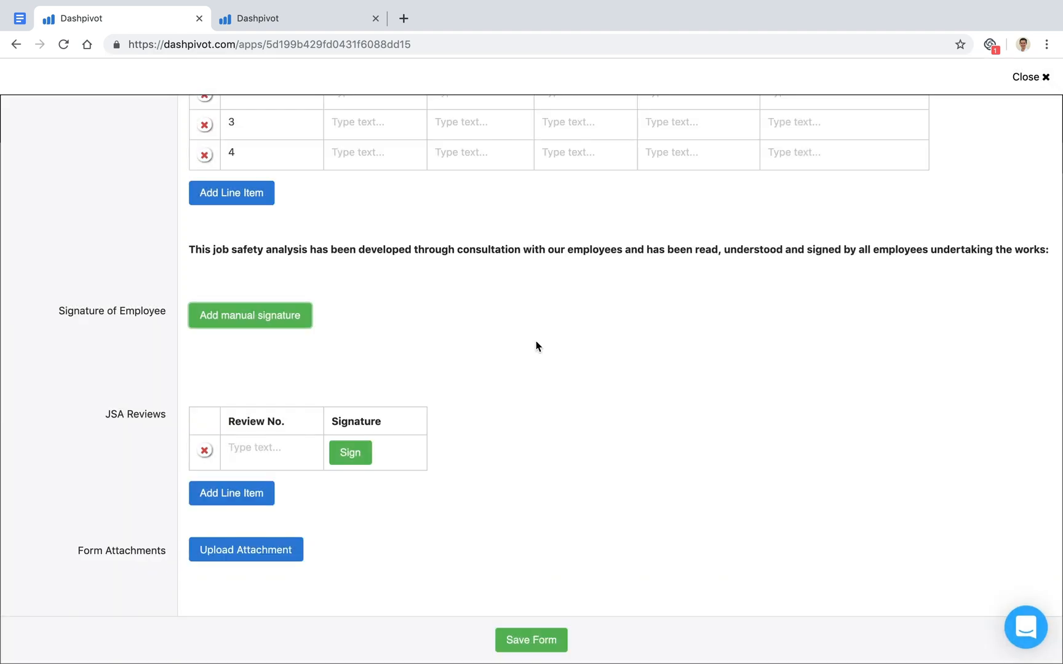
- Save the completed Job Safety Analysis to the timeline
click(250, 315)
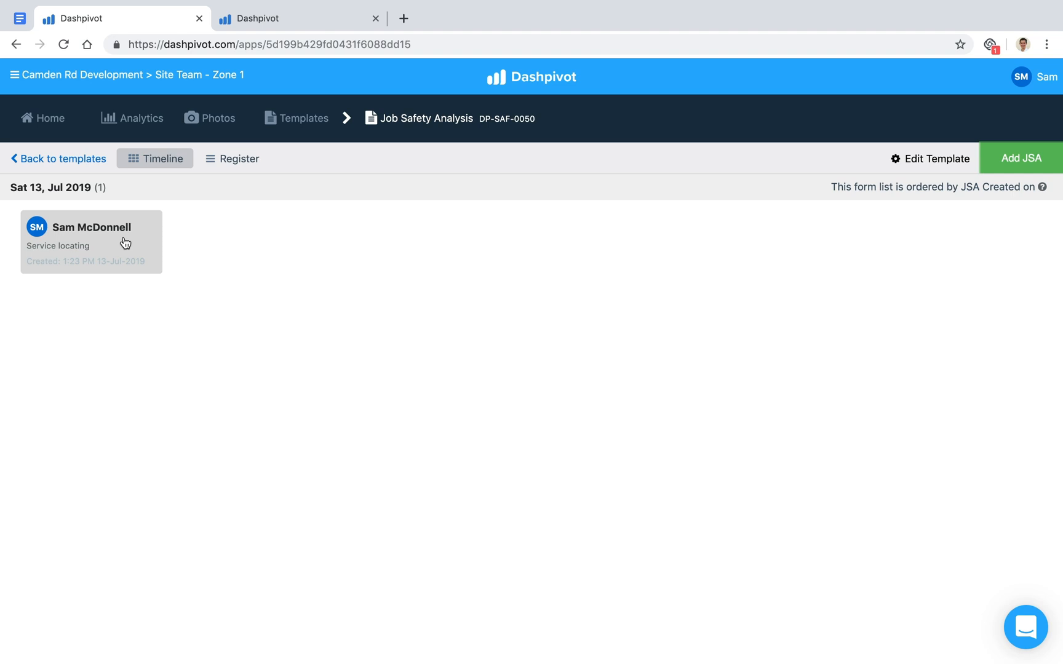
mouse_move(274, 267)
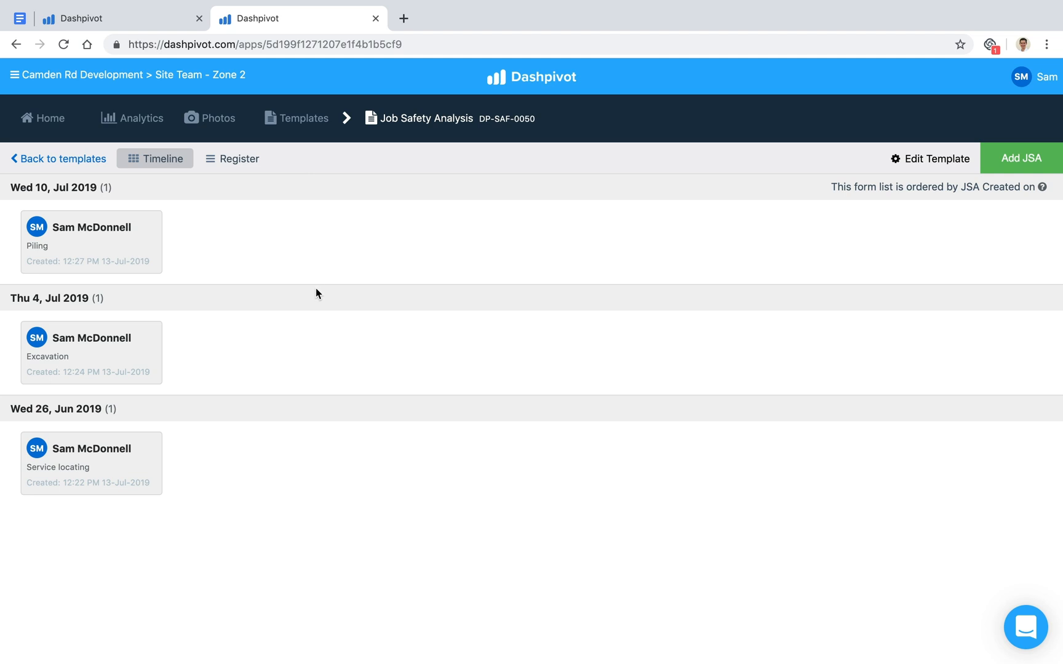
mouse_move(191, 315)
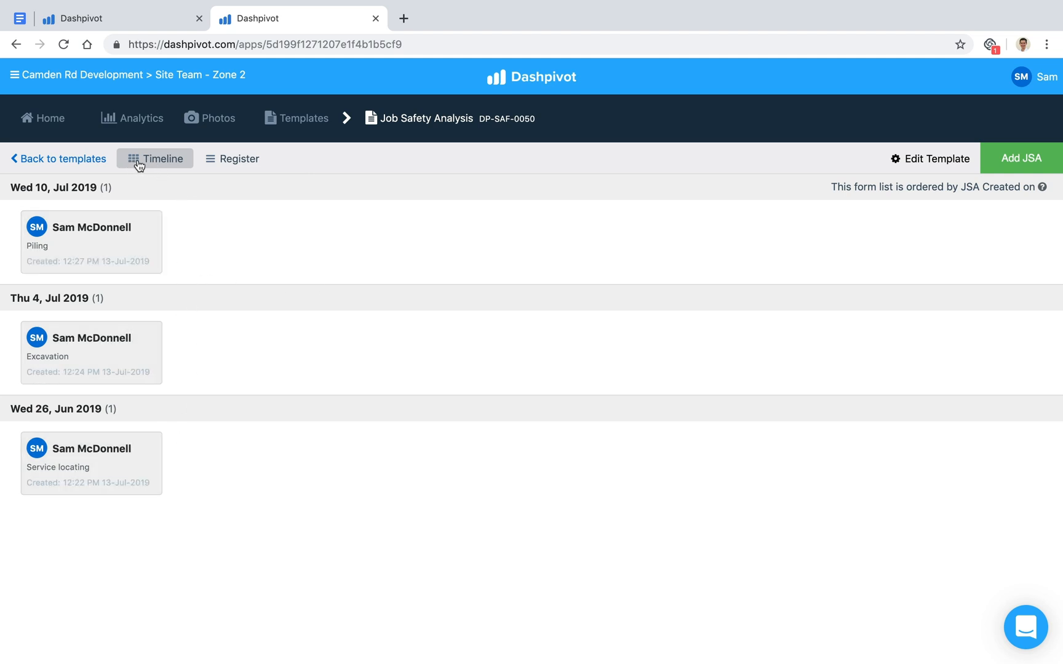
mouse_move(148, 213)
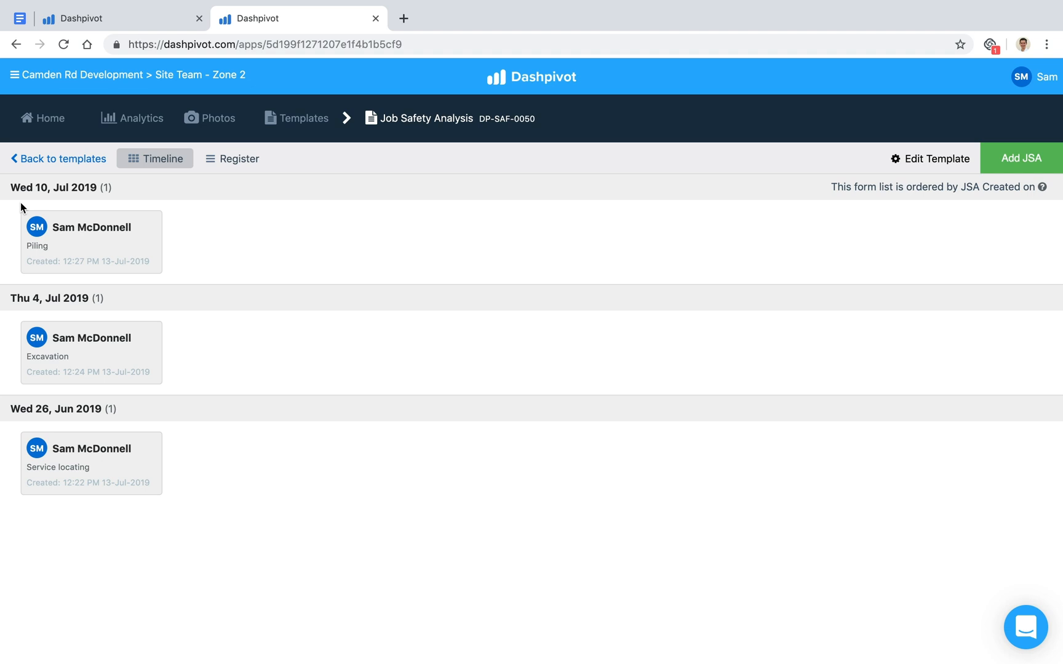
mouse_move(89, 407)
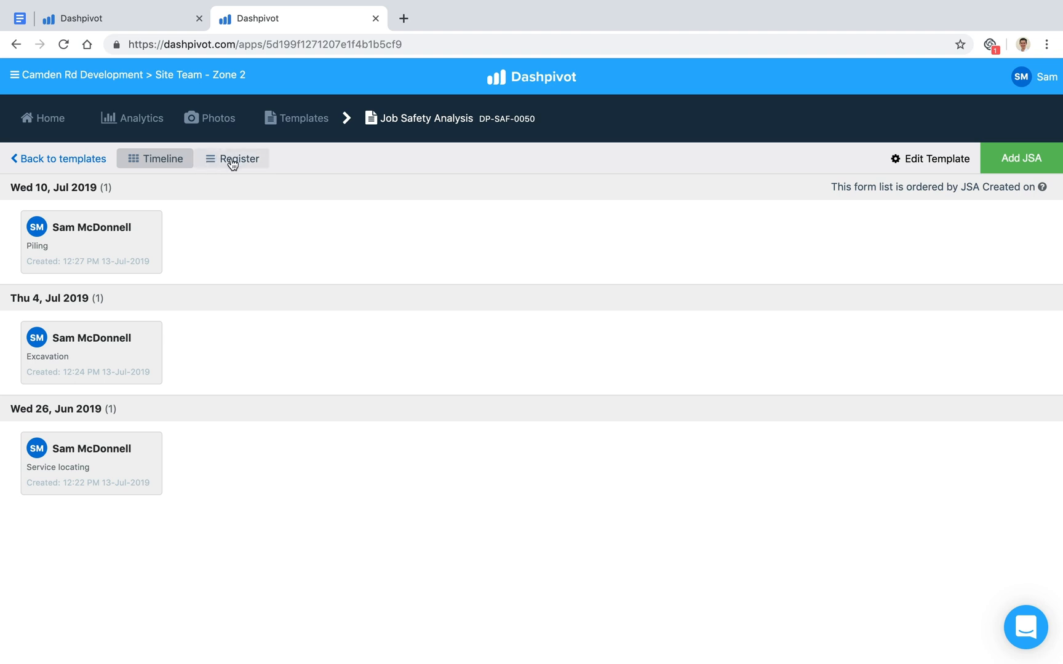
- Switch the Job Safety Analysis list to the Register table view of three JSAs
click(155, 159)
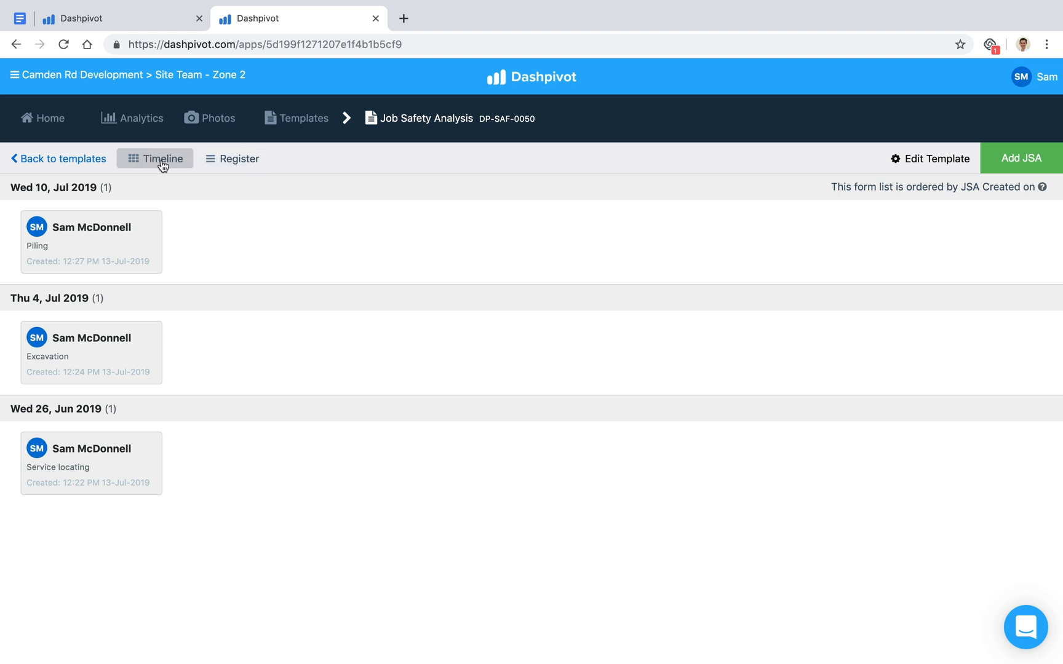
click(239, 159)
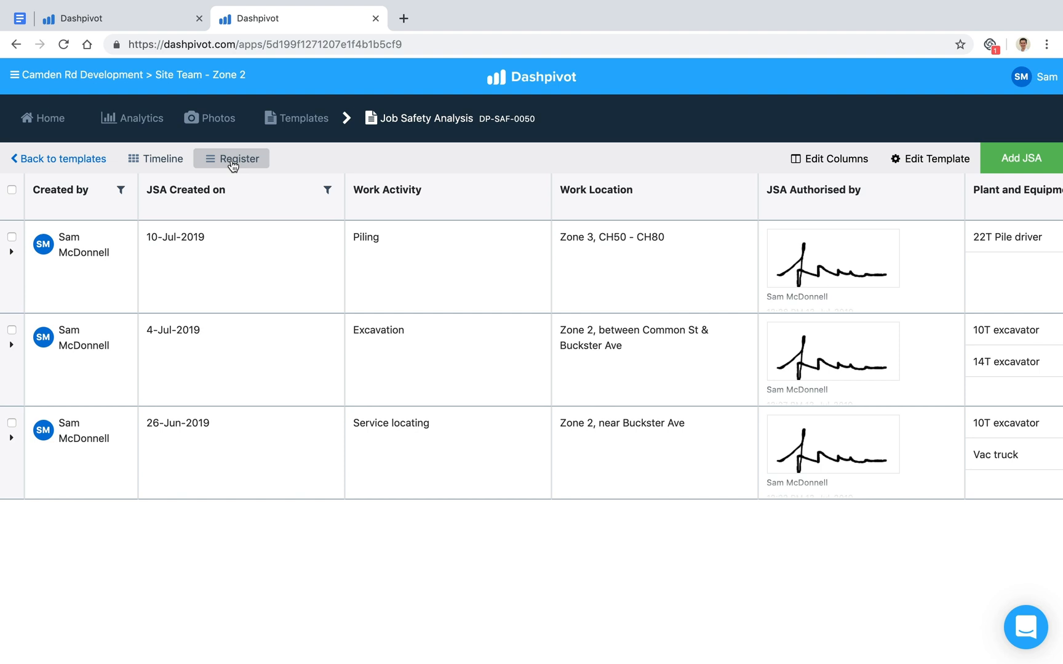
mouse_move(84, 398)
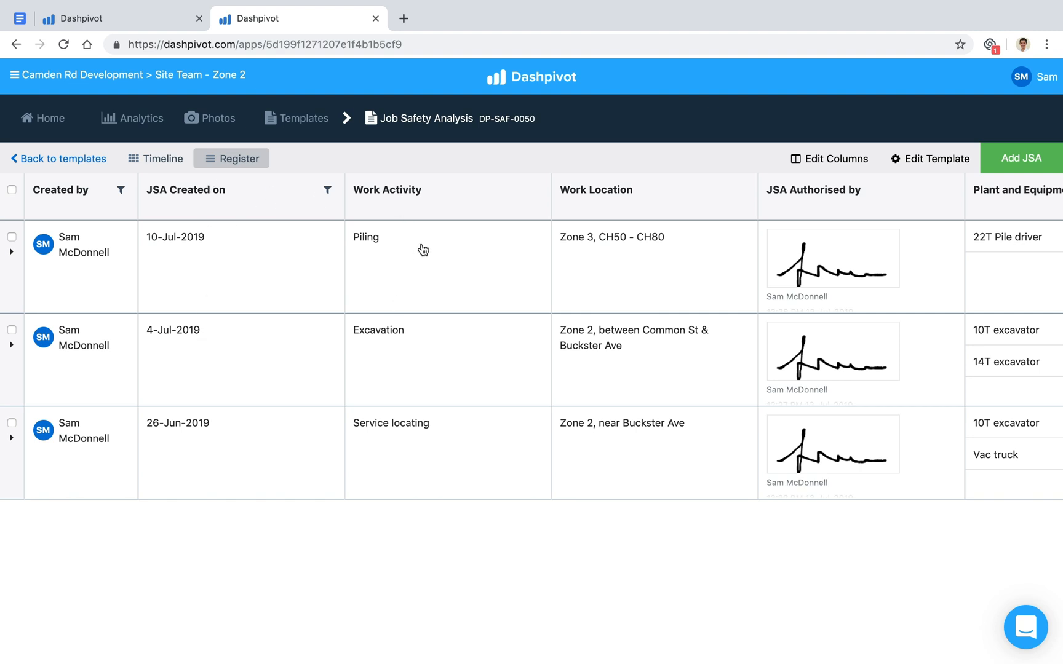
mouse_move(306, 228)
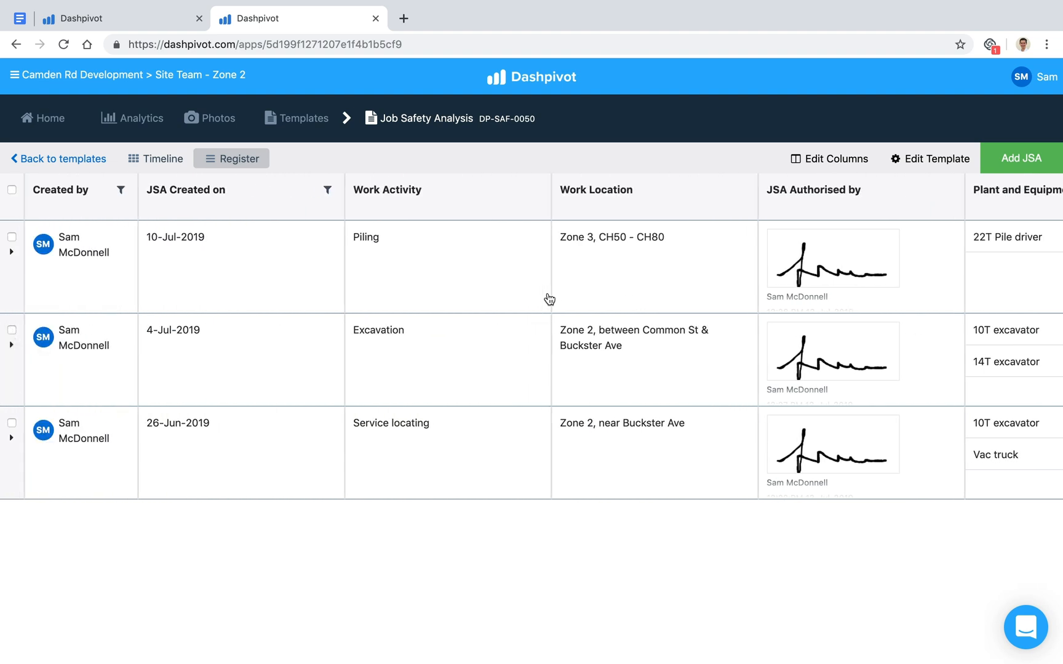
mouse_move(179, 393)
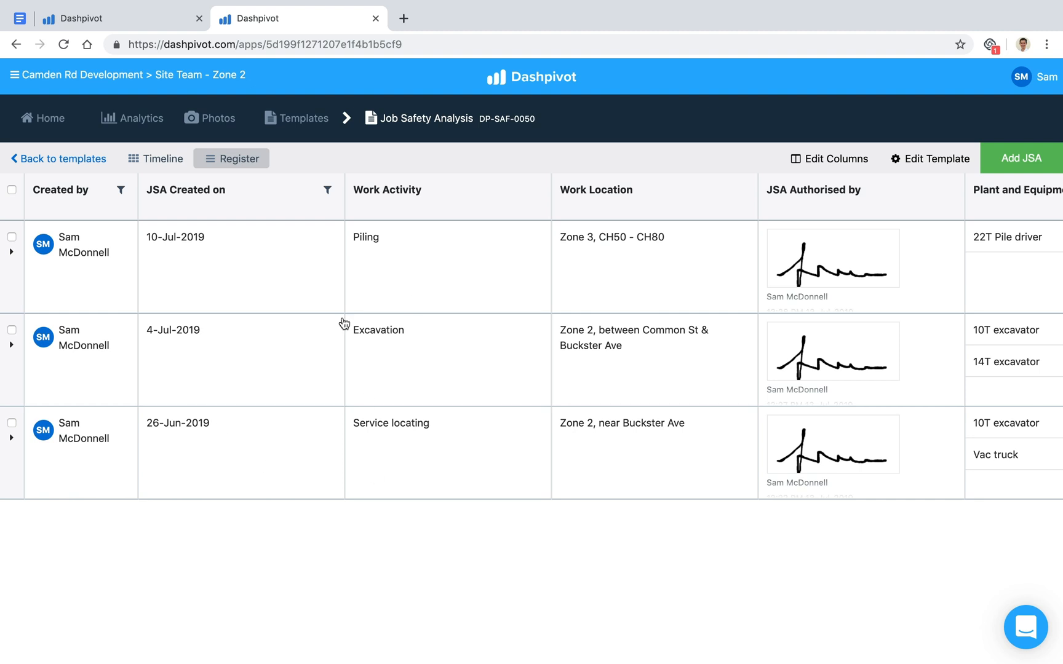
click(326, 190)
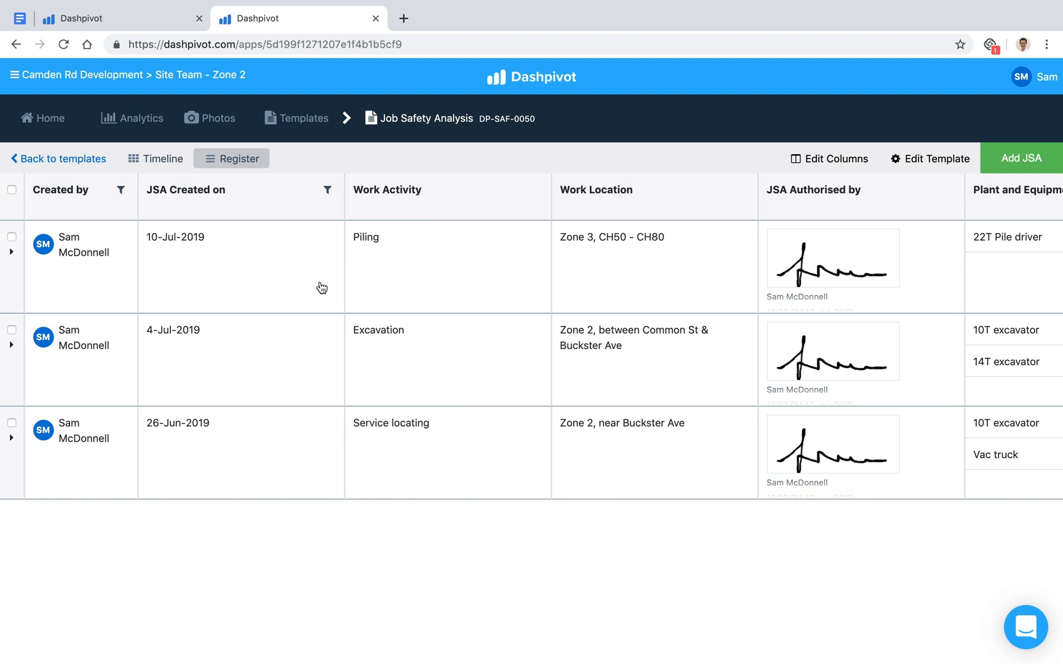
mouse_move(244, 255)
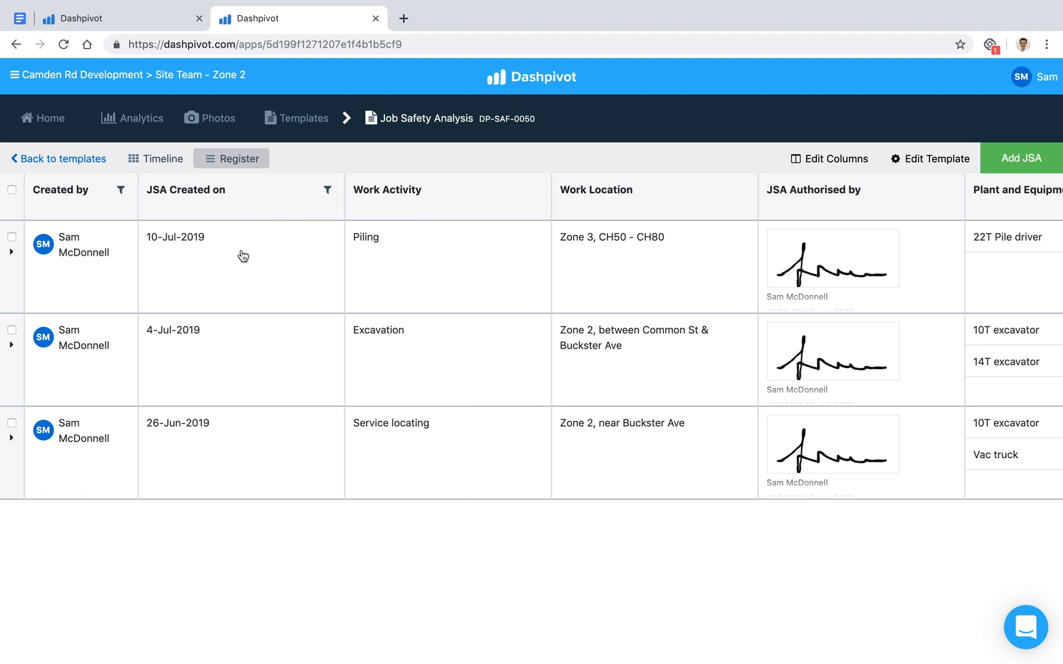
mouse_move(182, 233)
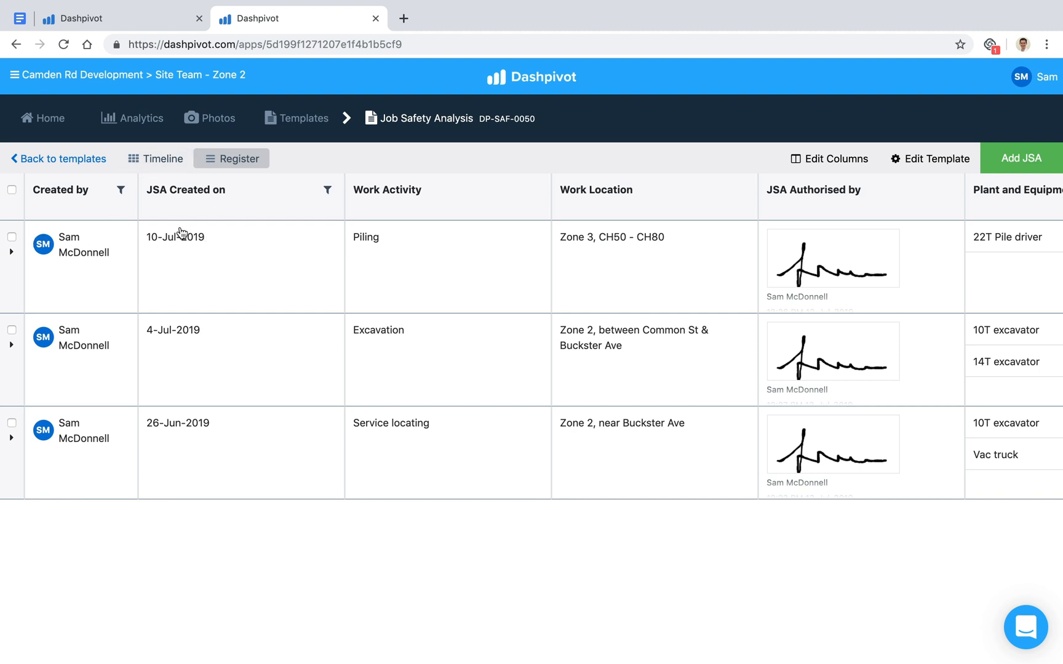
mouse_move(12, 333)
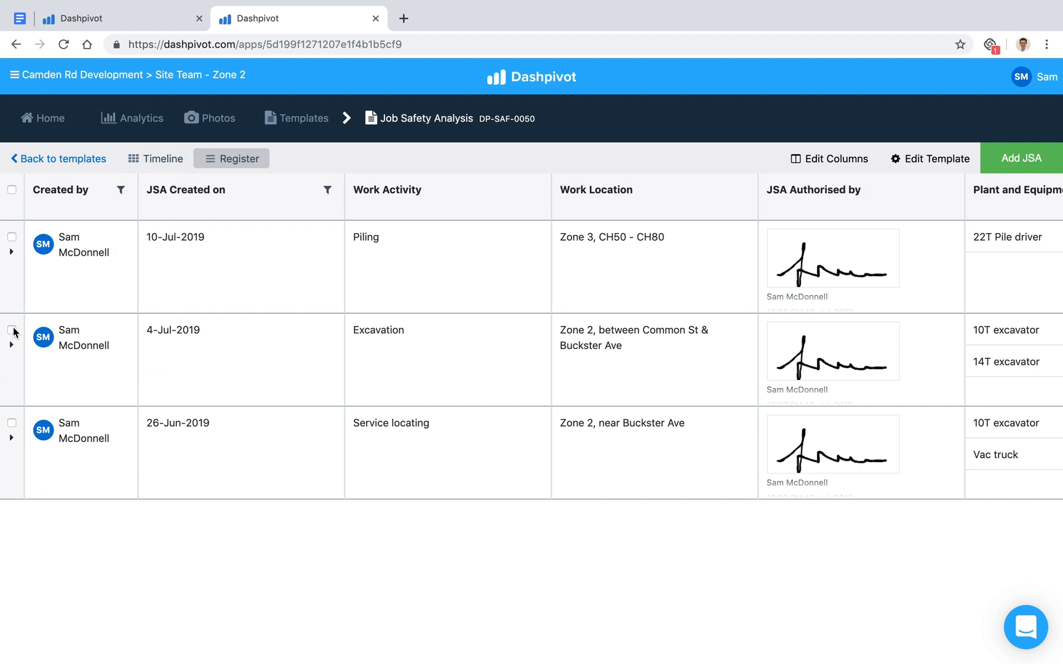
click(12, 330)
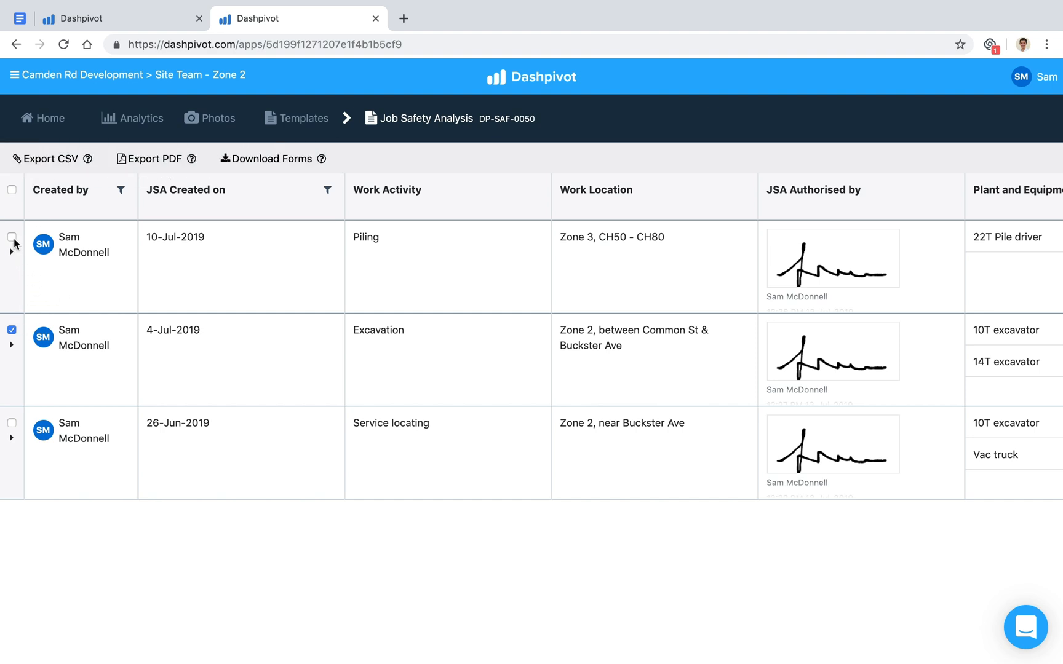
click(12, 238)
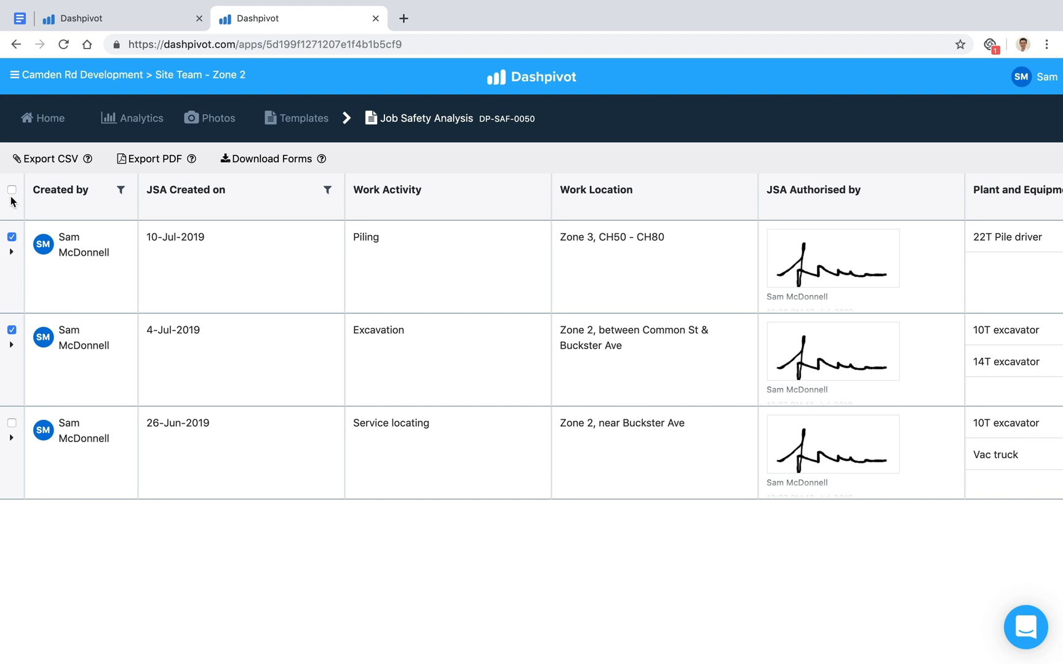
click(13, 190)
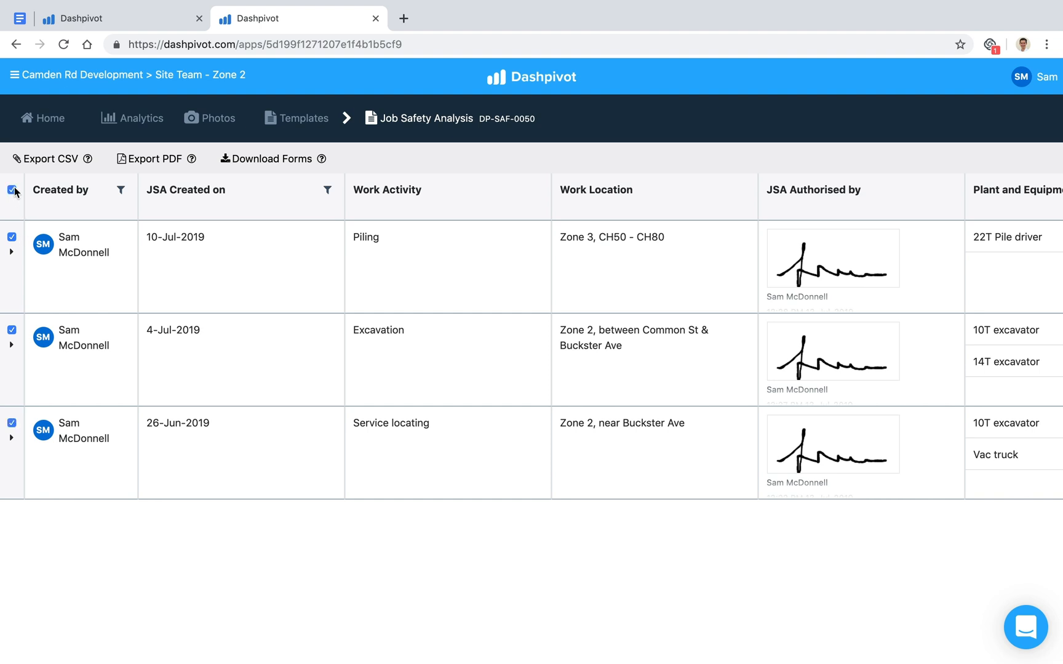
mouse_move(51, 158)
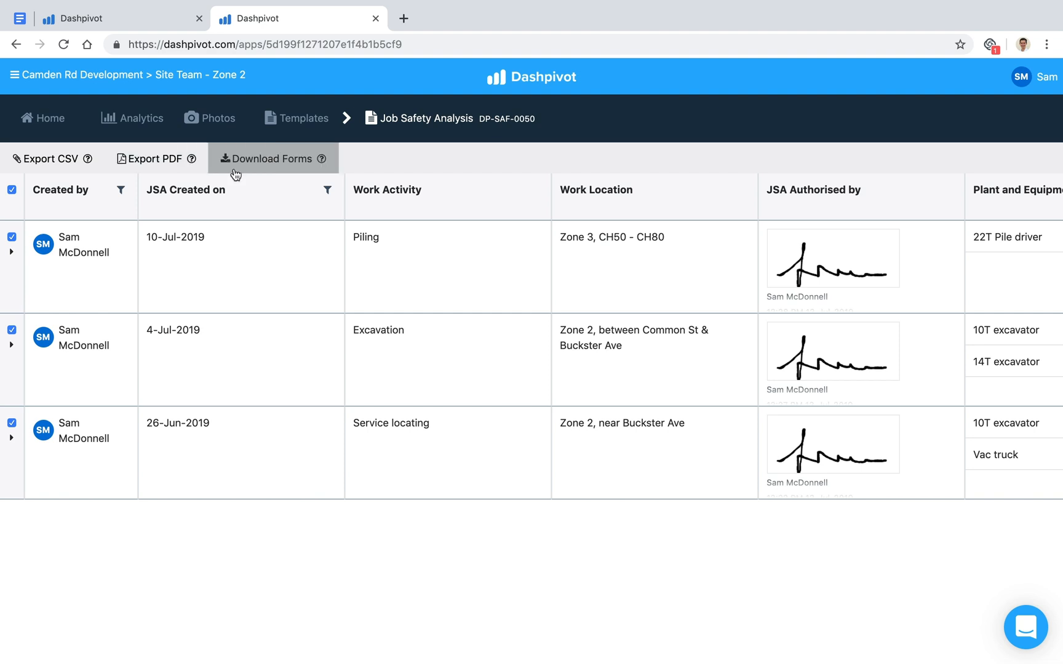
mouse_move(125, 324)
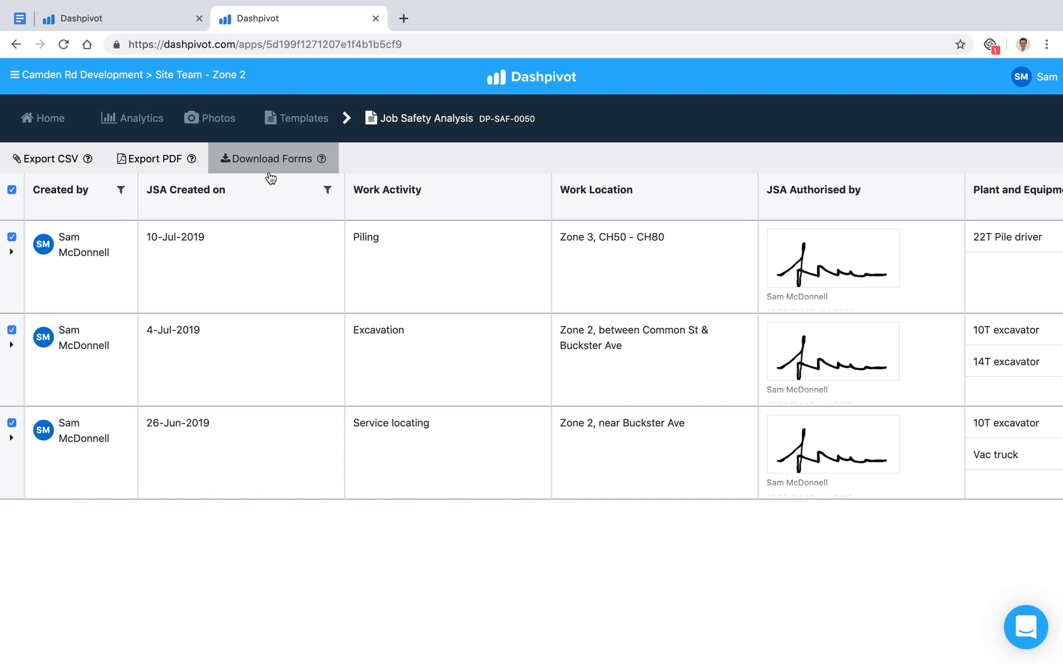
mouse_move(395, 187)
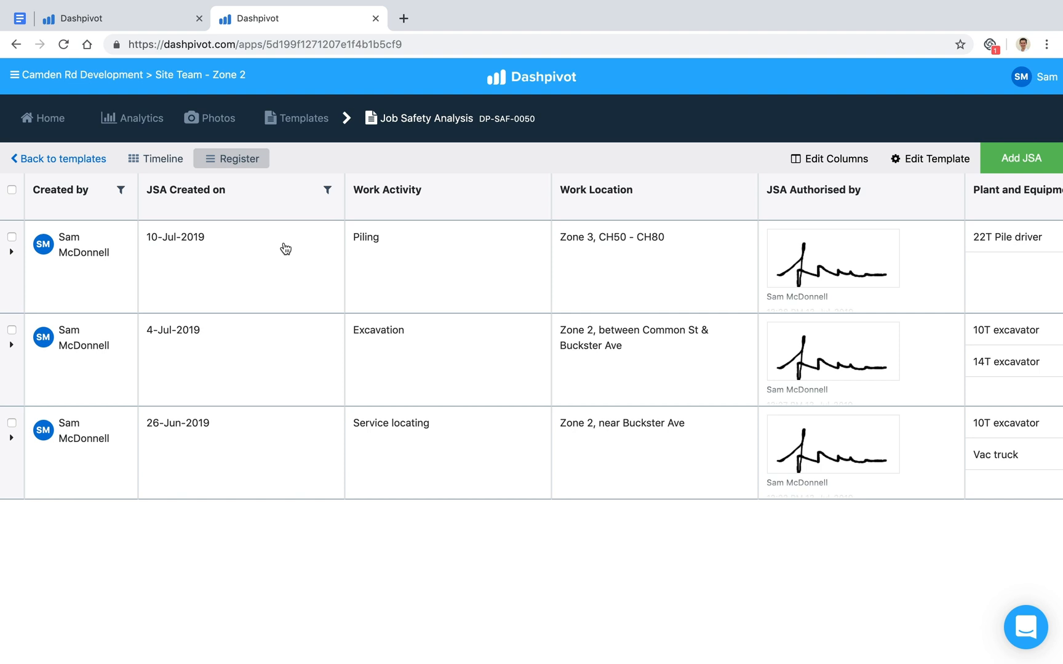
mouse_move(281, 256)
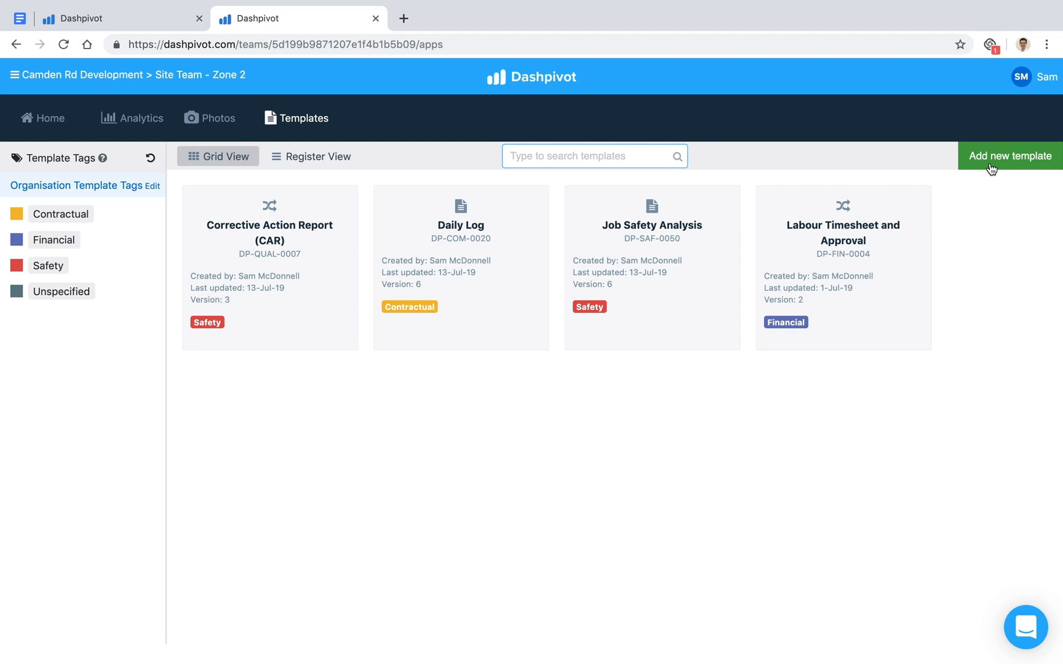
- View the Add new template options, then dismiss the dialog without adding one
click(1009, 156)
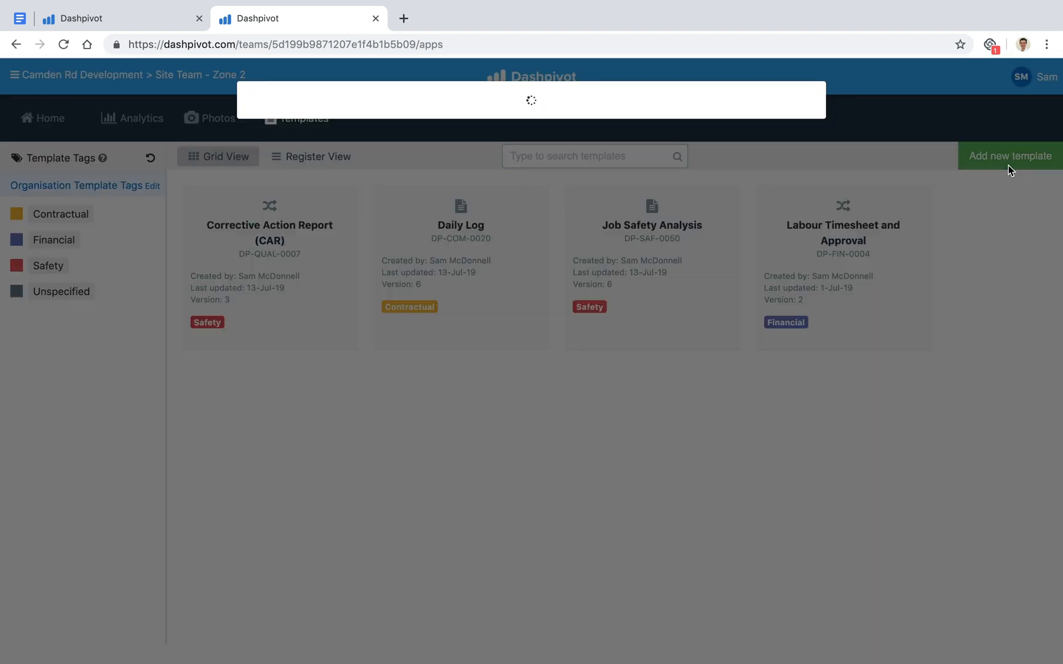
click(1009, 156)
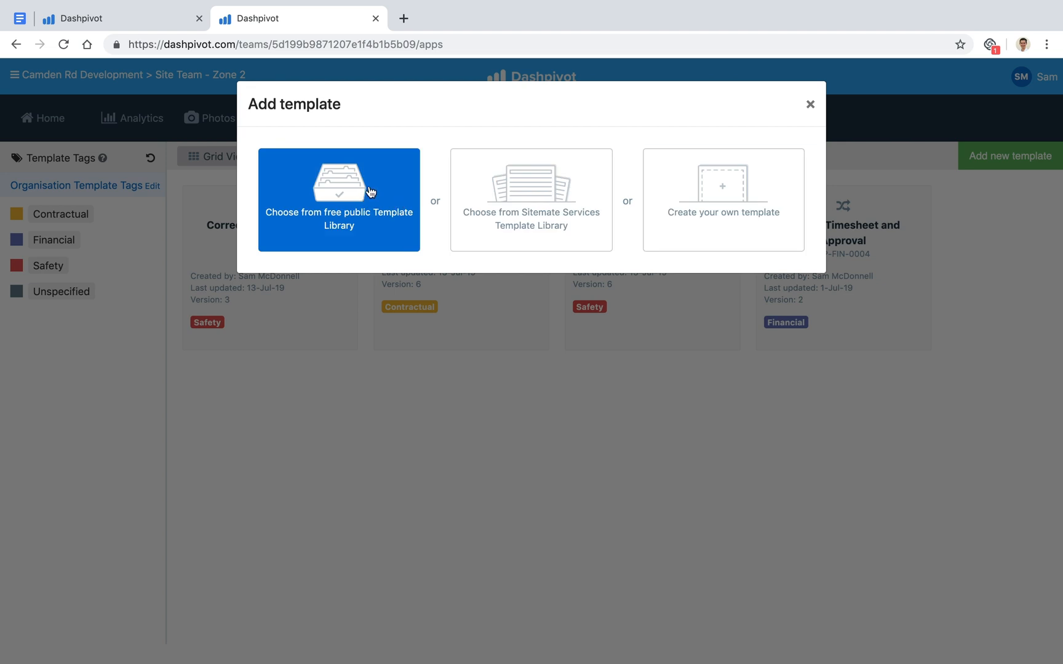
mouse_move(355, 228)
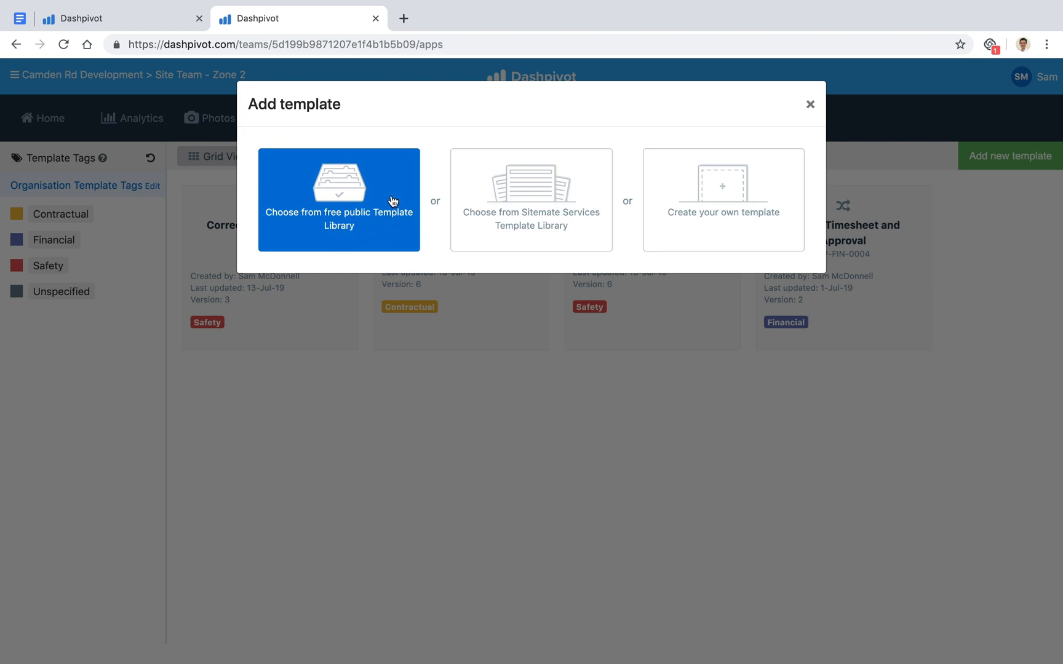
mouse_move(388, 220)
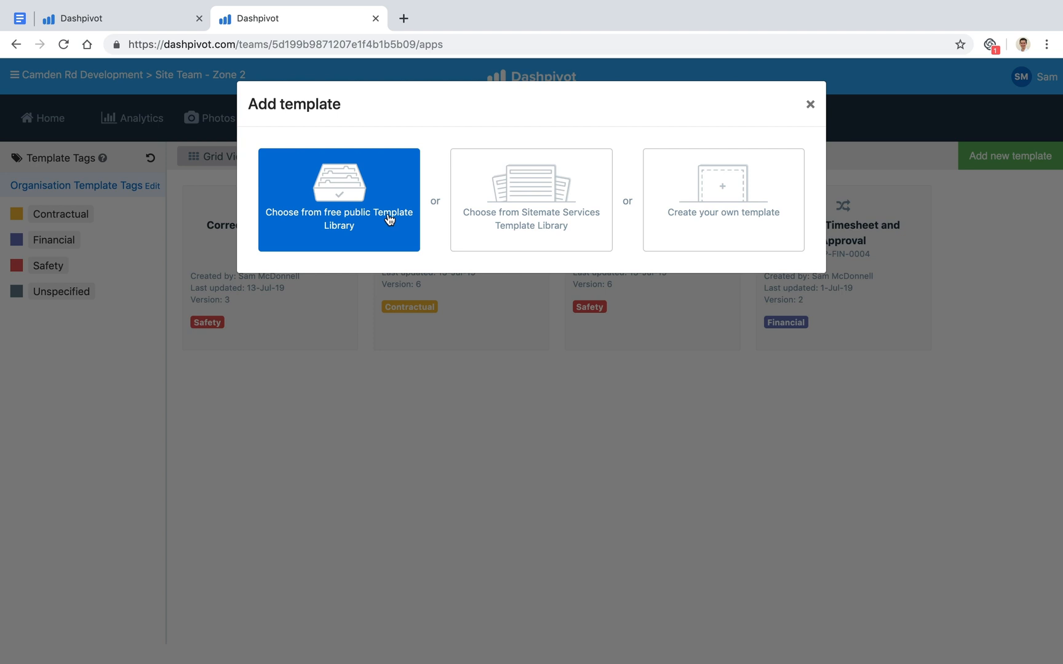
mouse_move(378, 188)
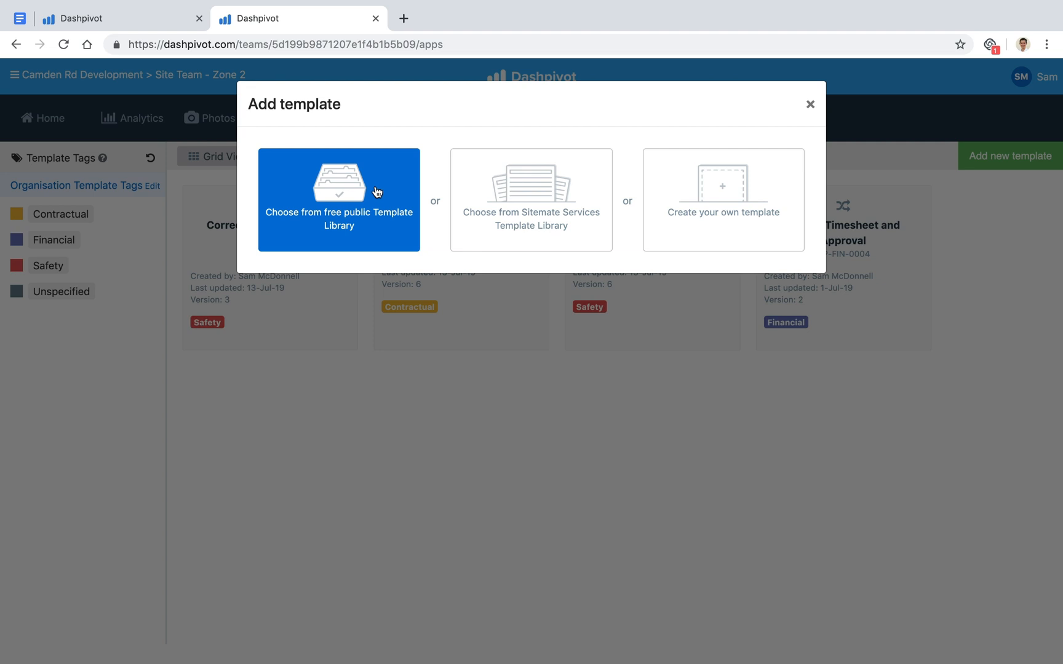
click(810, 105)
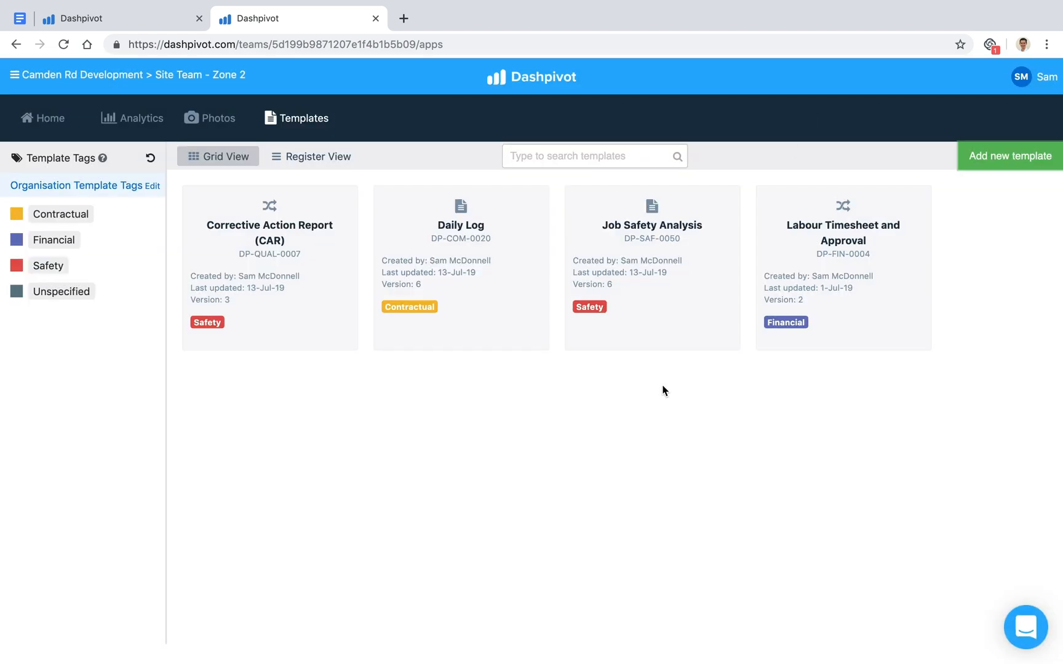
click(1025, 627)
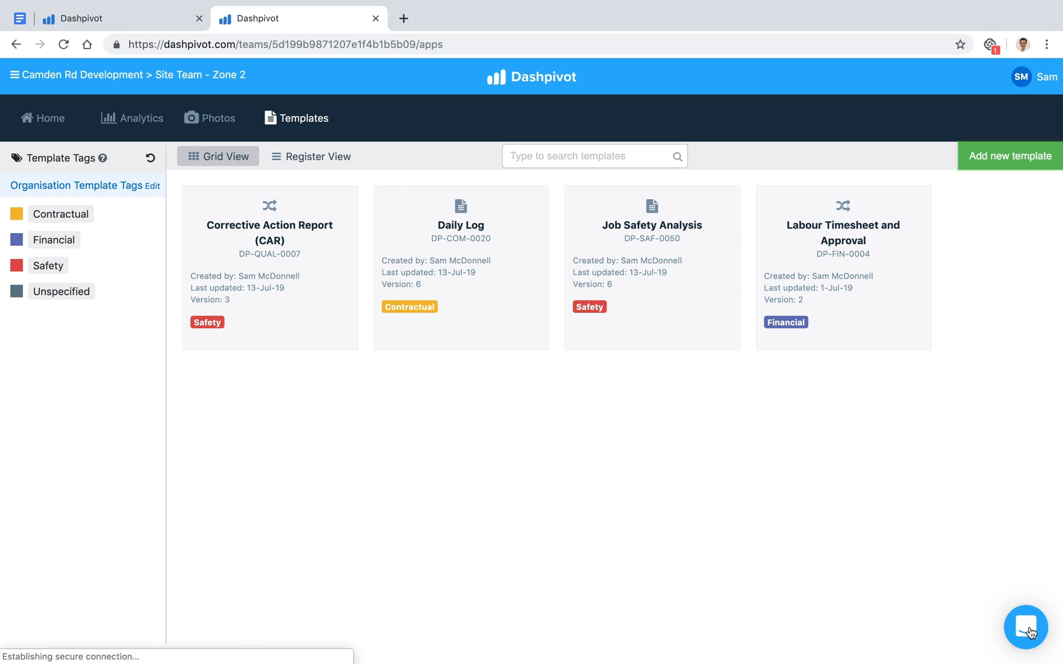
- Send 'Hello' in a new support conversation and close the chat widget
click(1025, 626)
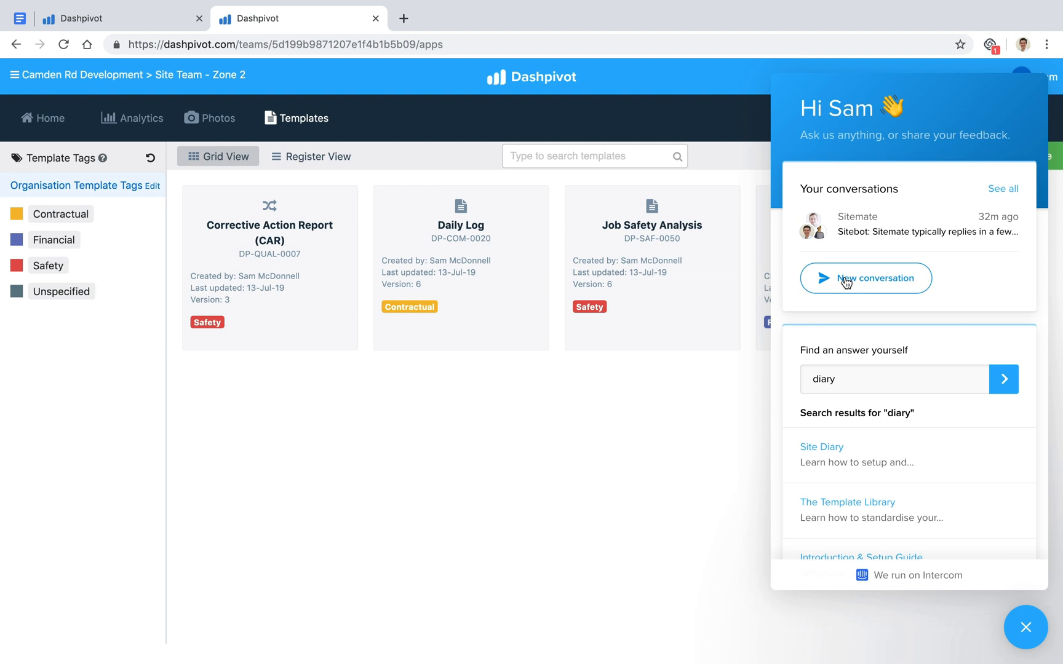
click(865, 278)
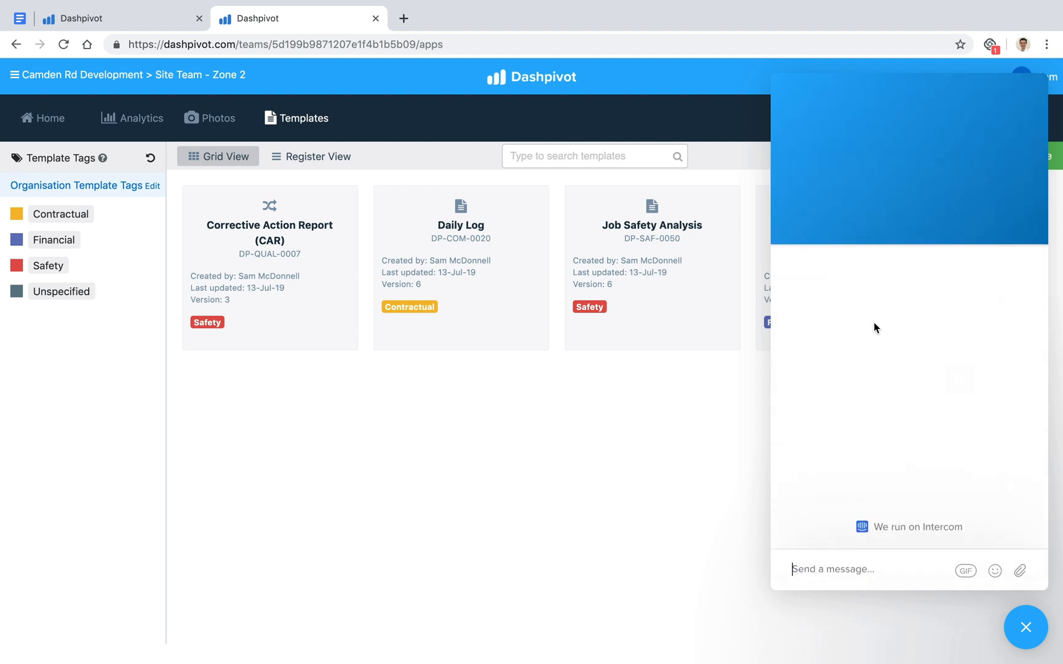
text(Hell)
text(diary)
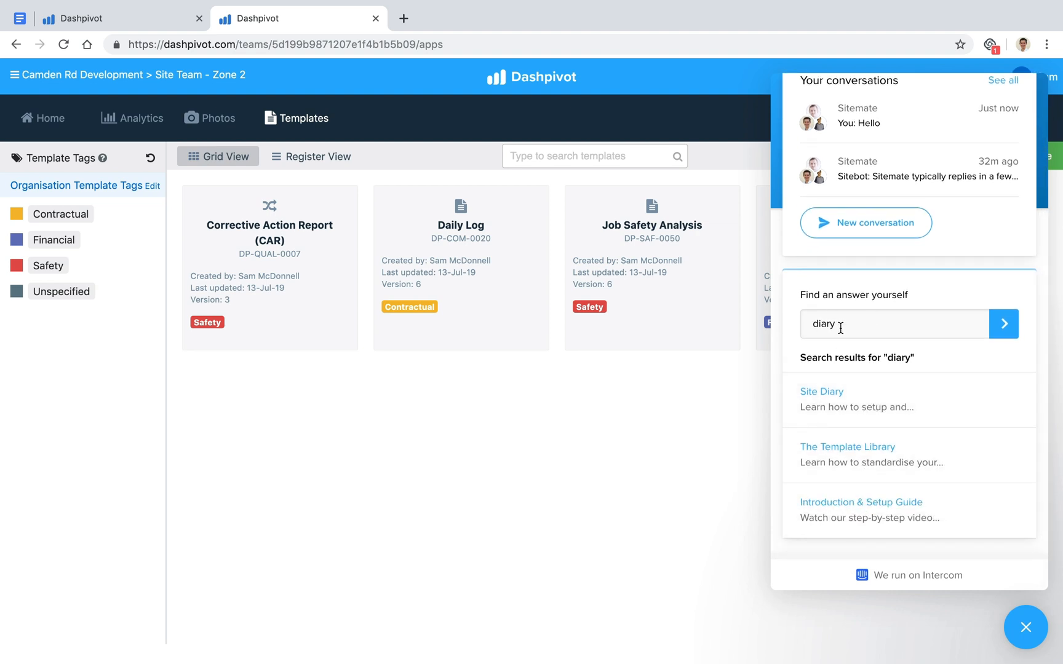
mouse_move(992, 581)
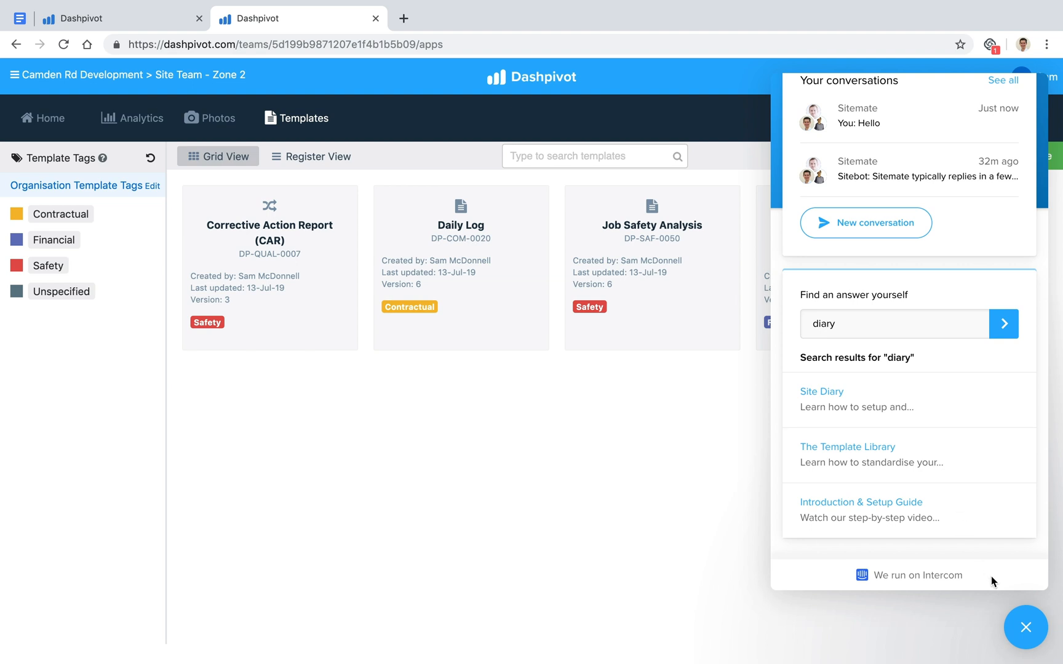
click(1025, 627)
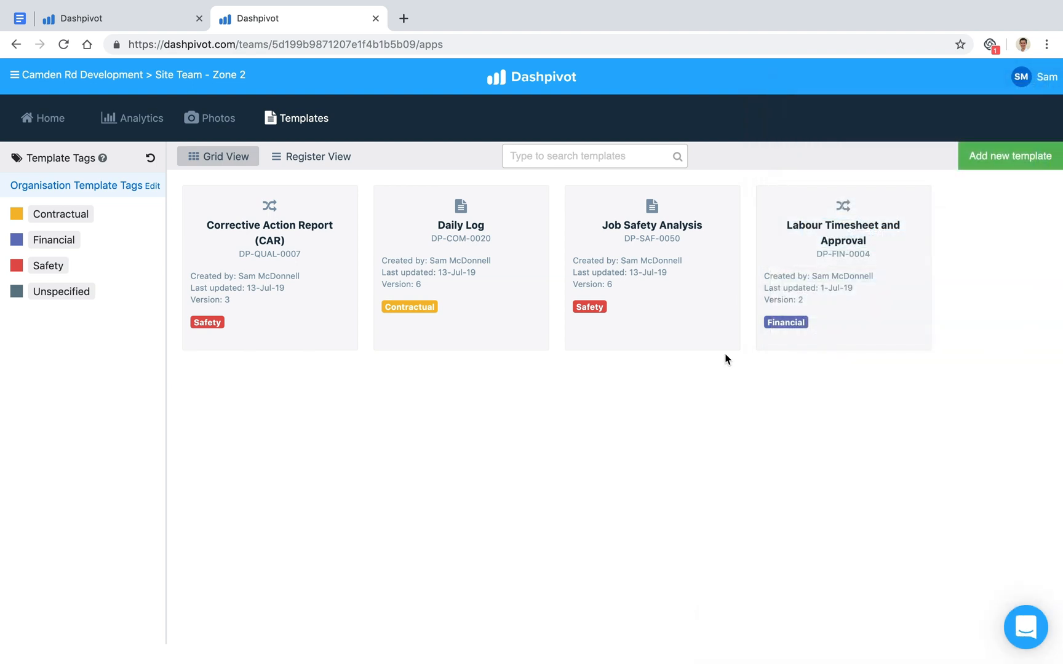